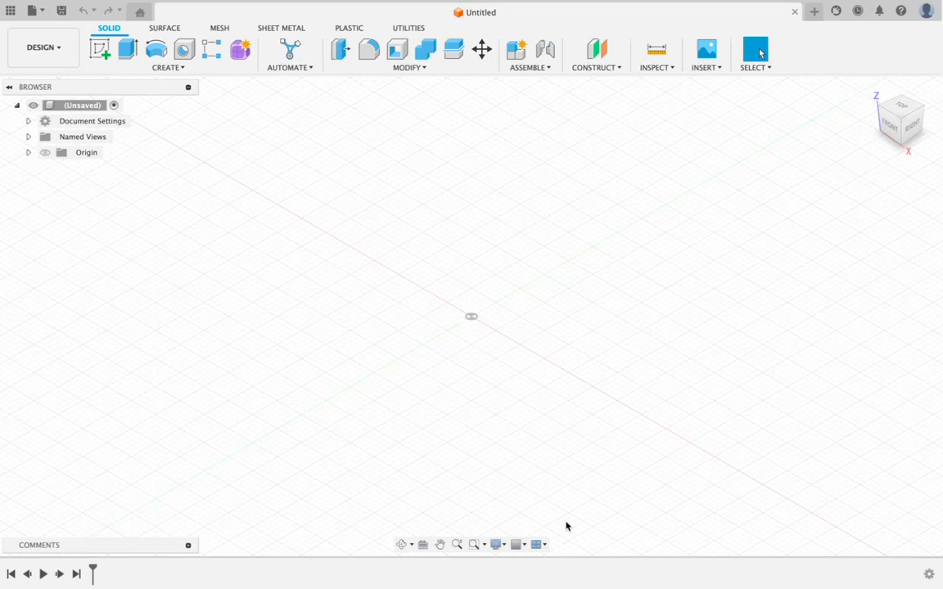
{"action": "mouse_move", "coordinate": [691, 476]}
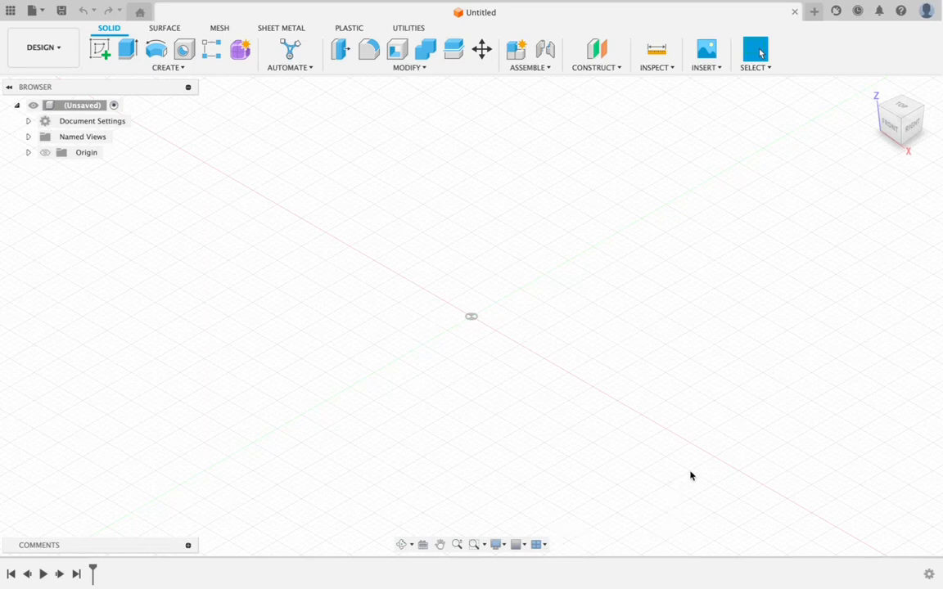
{"action": "mouse_move", "coordinate": [603, 477]}
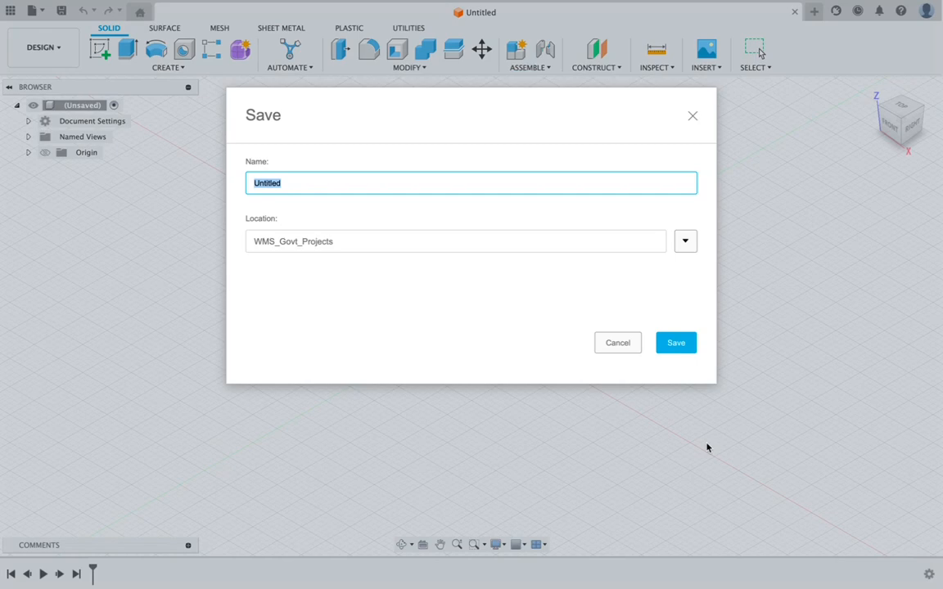
{"action": "mouse_move", "coordinate": [471, 324]}
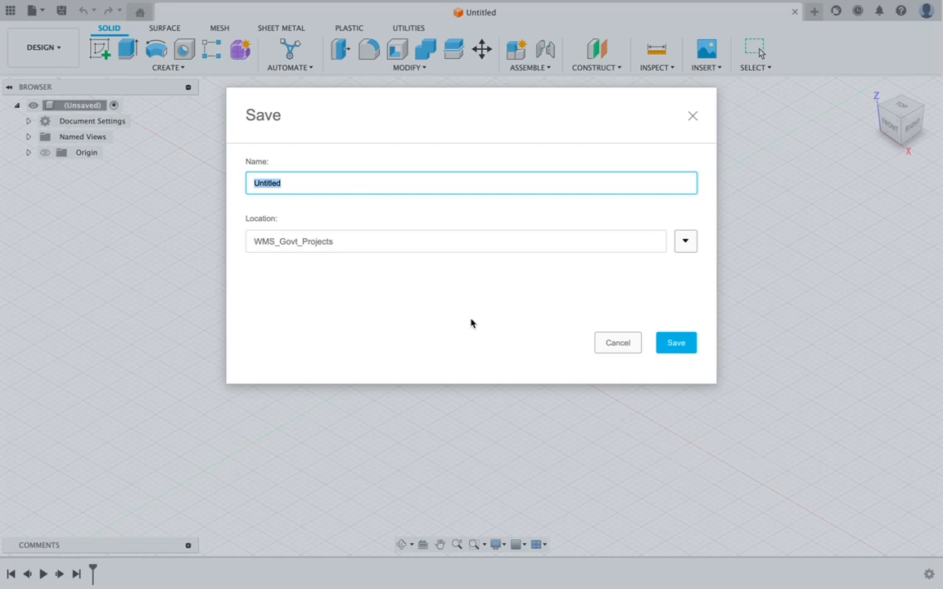
{"action": "mouse_move", "coordinate": [380, 223]}
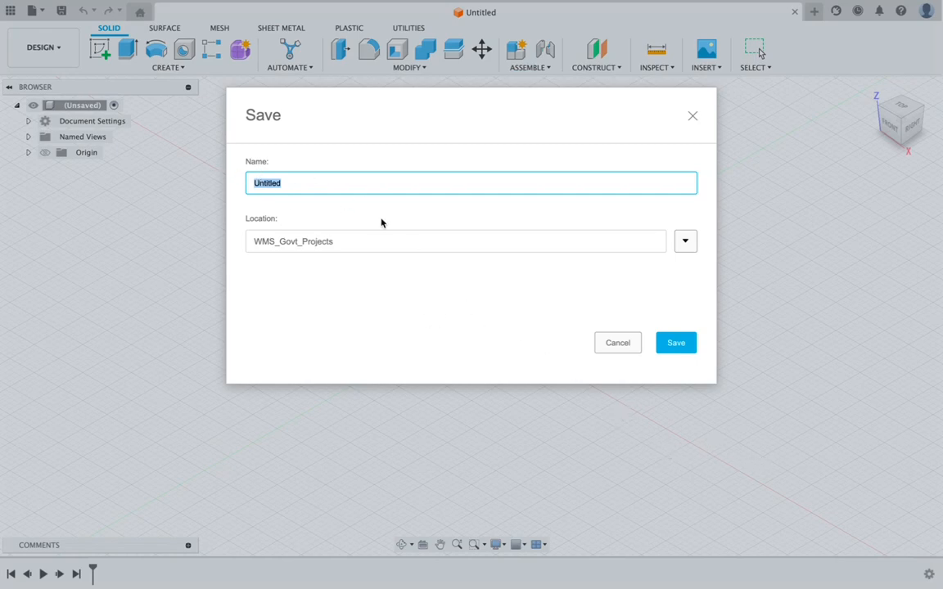
Save the design into Admin Project, replacing Untitled with the name 'Oberho'
{"action": "left_click", "coordinate": [684, 240]}
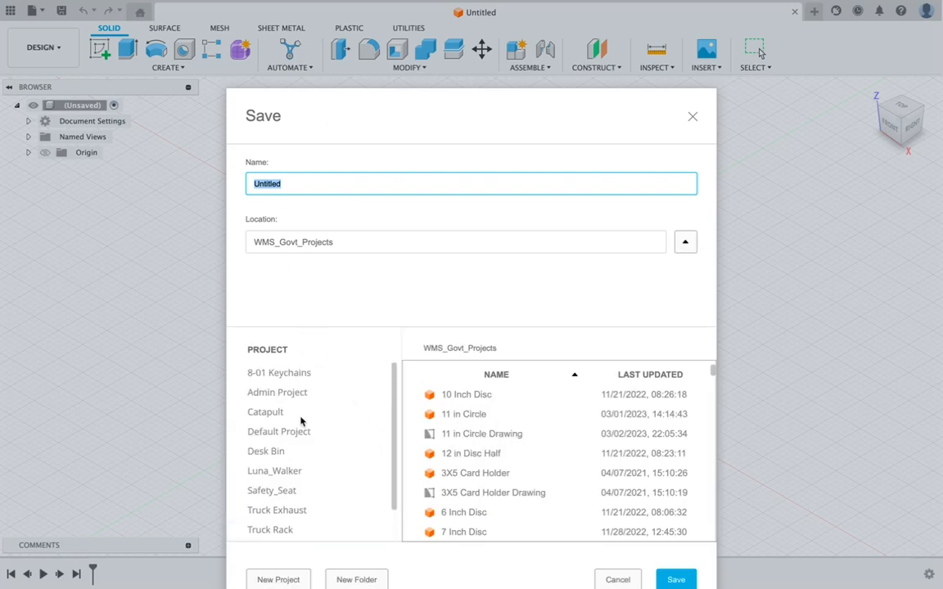
{"action": "left_click", "coordinate": [277, 393]}
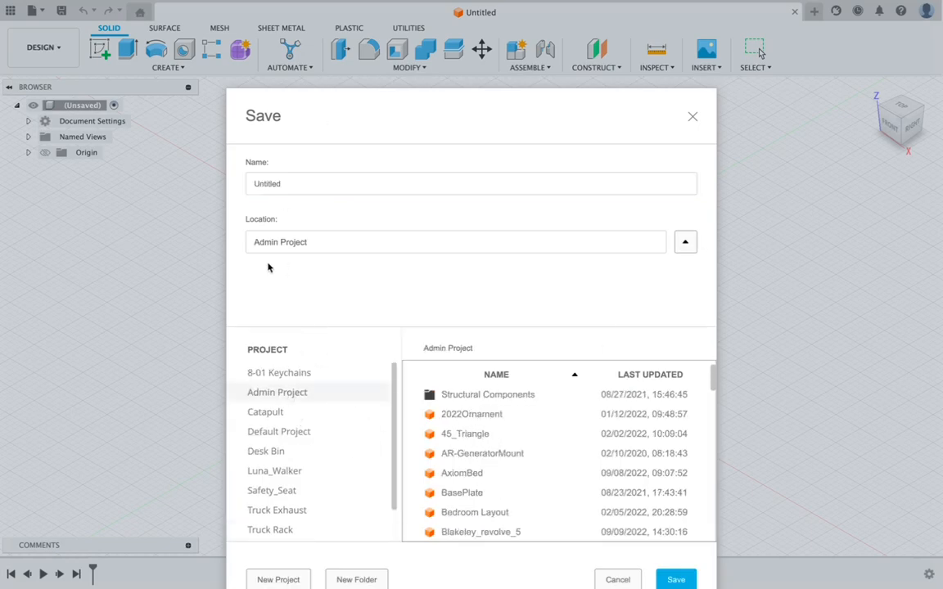
{"action": "left_click", "coordinate": [472, 184]}
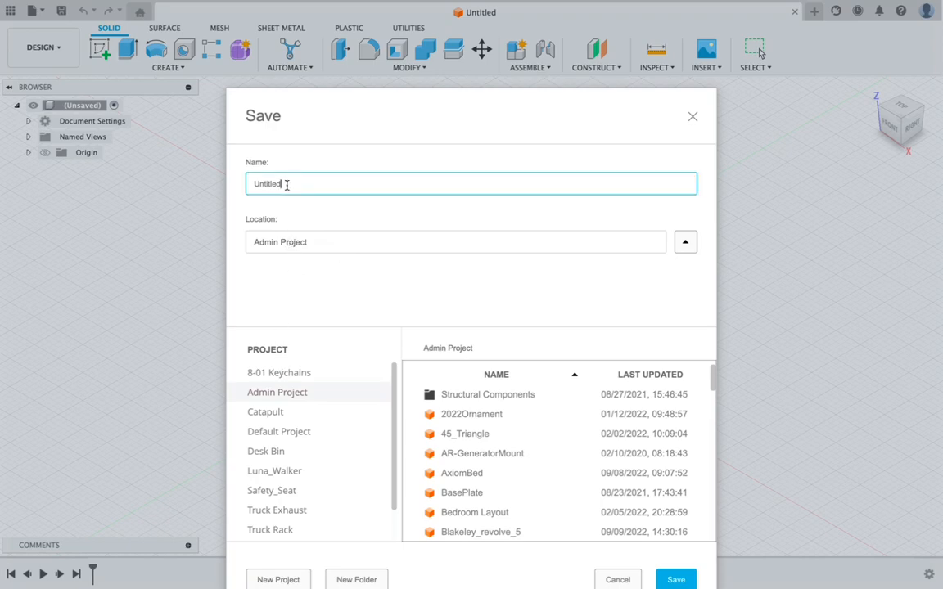
{"action": "double_click", "coordinate": [267, 183]}
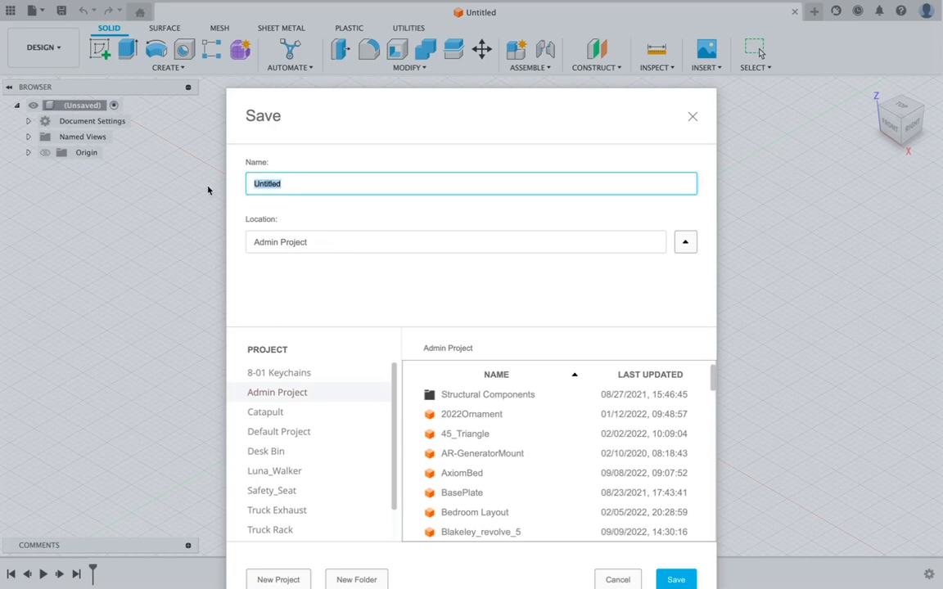
{"action": "type", "text": "Oberholtzer_Keychain"}
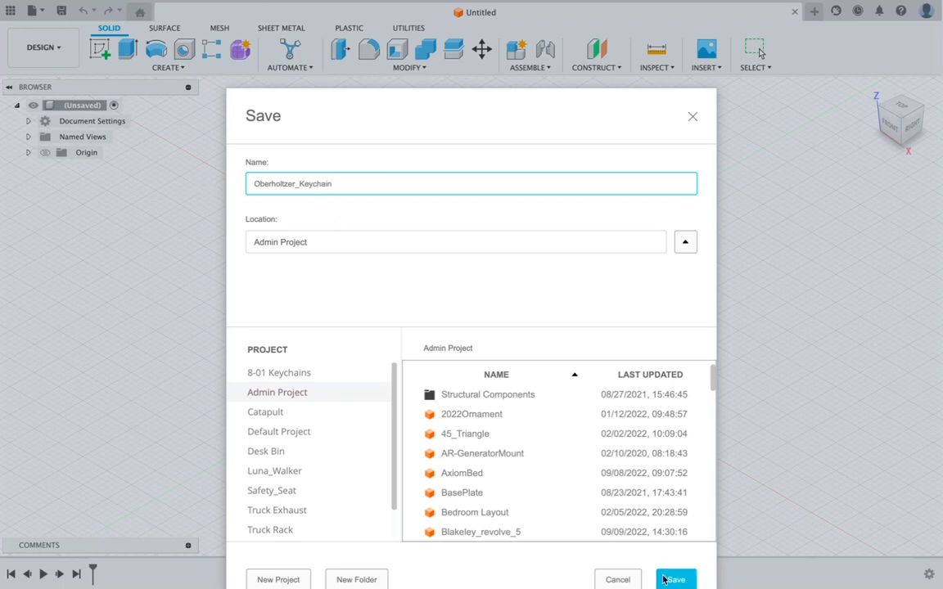
{"action": "left_click", "coordinate": [674, 579]}
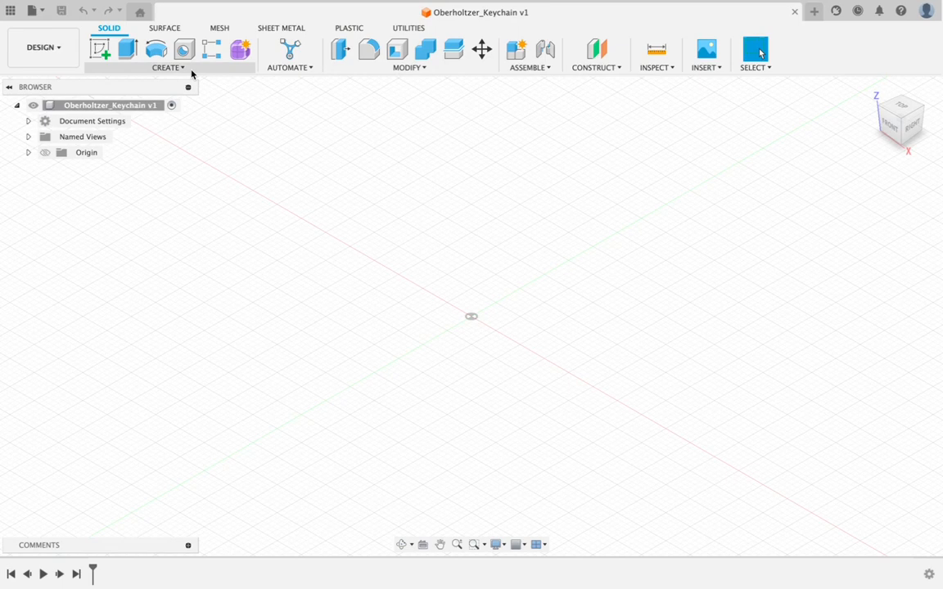
{"action": "mouse_move", "coordinate": [184, 49]}
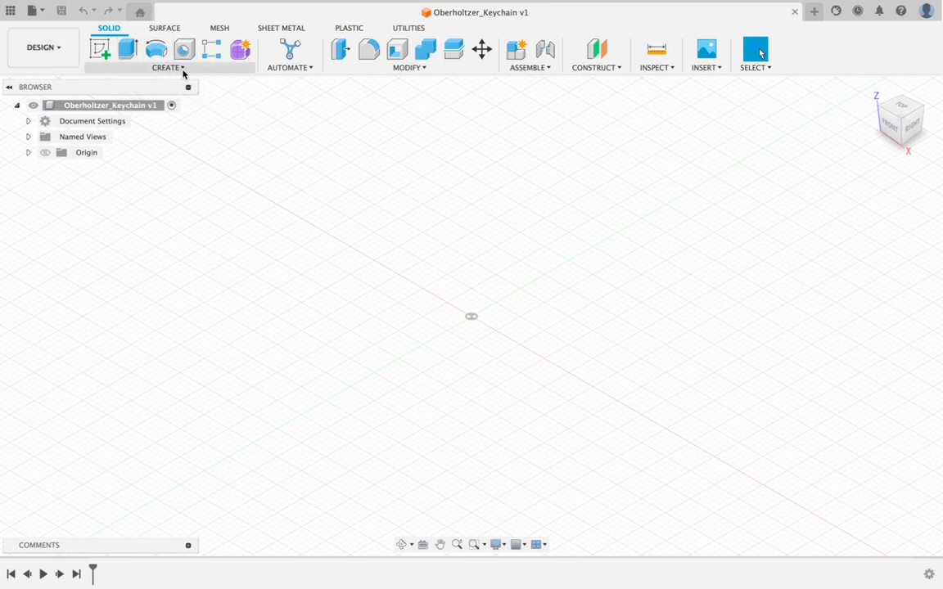
Create a new internal component renamed from Component1 to Keychain
{"action": "left_click", "coordinate": [167, 67]}
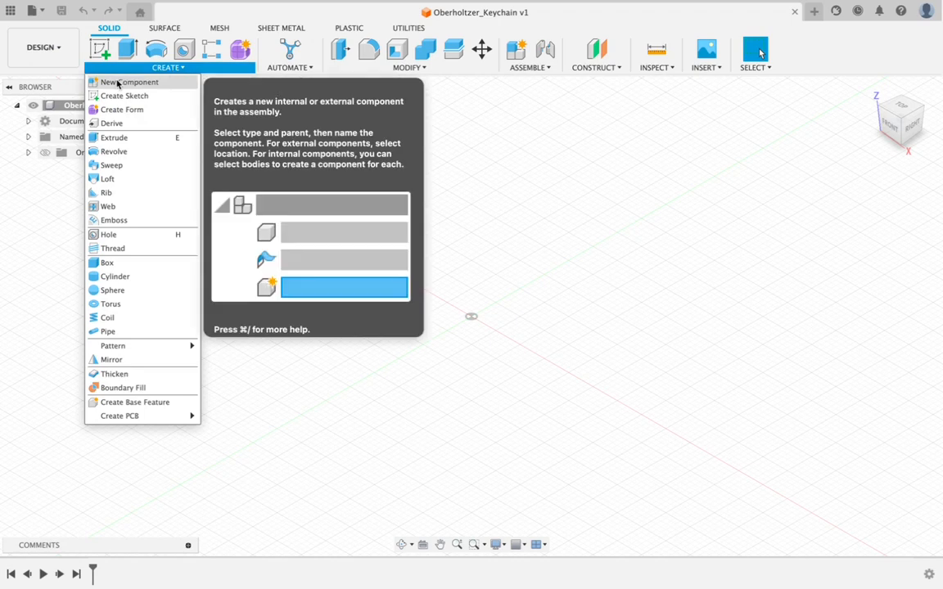
{"action": "left_click", "coordinate": [128, 82]}
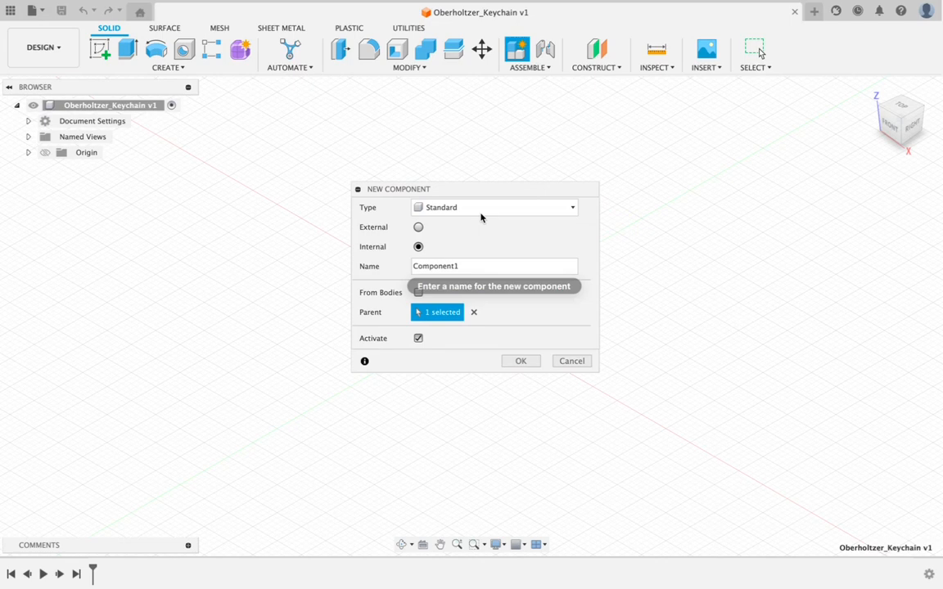
{"action": "mouse_move", "coordinate": [244, 121]}
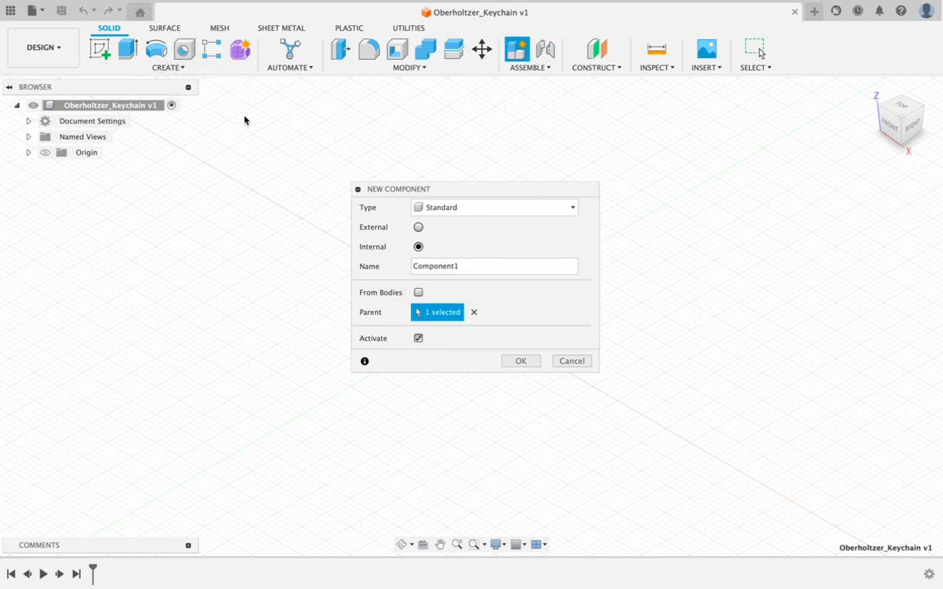
{"action": "mouse_move", "coordinate": [391, 270]}
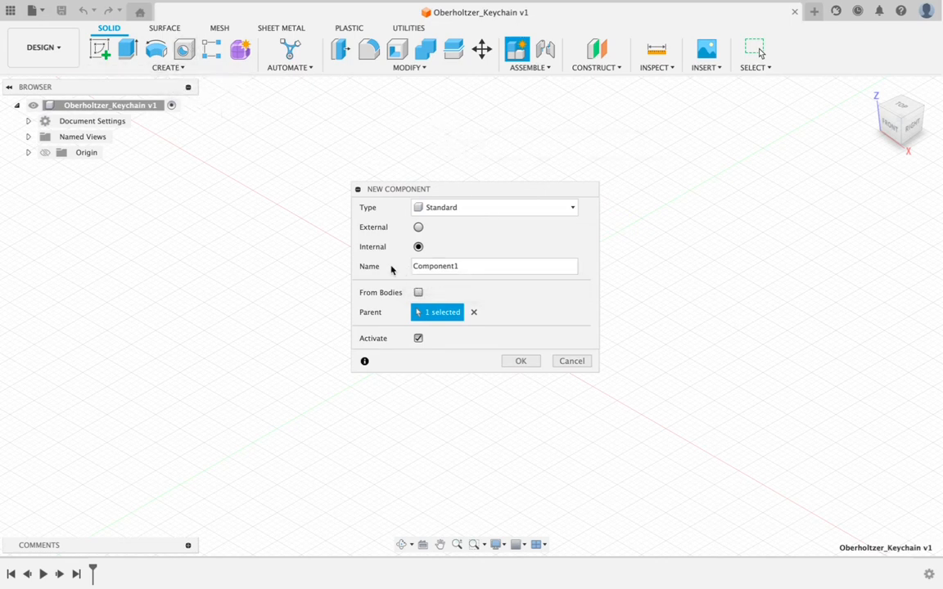
{"action": "left_click", "coordinate": [494, 265]}
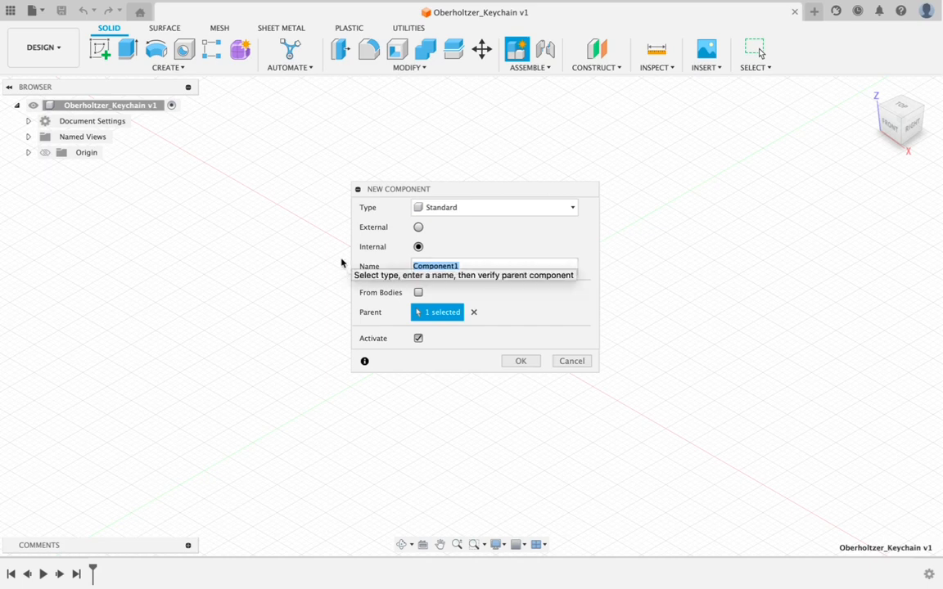
{"action": "type", "text": "Keychain"}
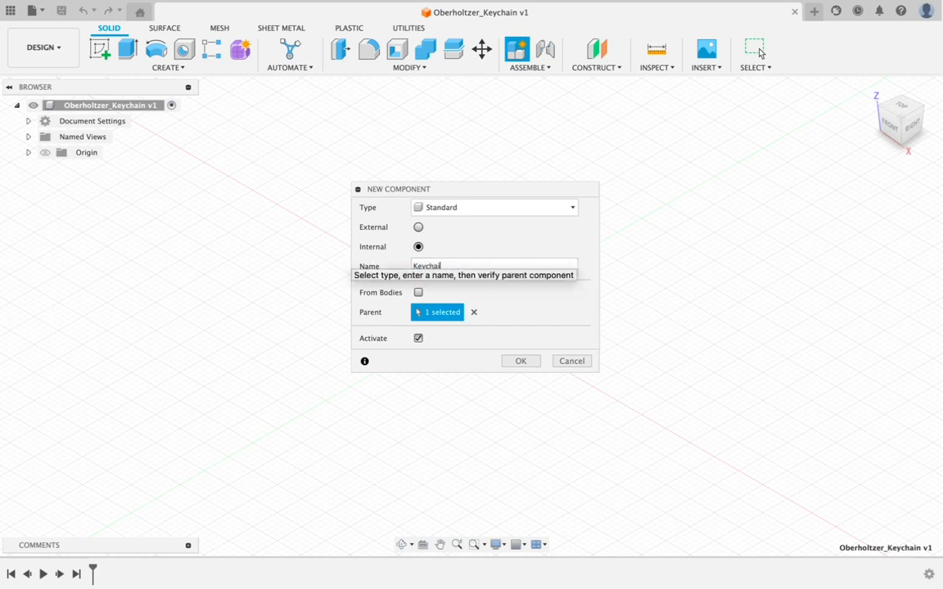
{"action": "mouse_move", "coordinate": [550, 357]}
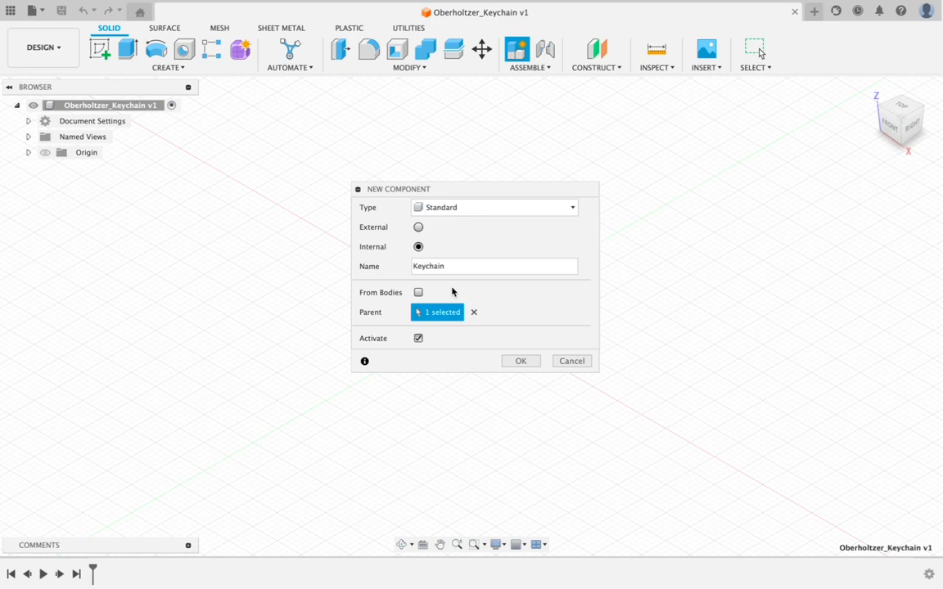
{"action": "mouse_move", "coordinate": [514, 231]}
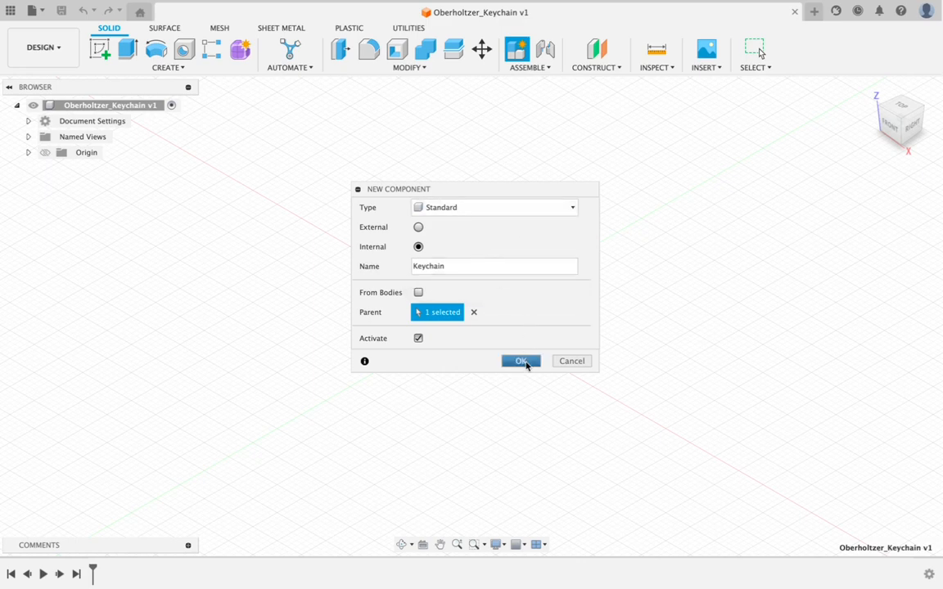
{"action": "left_click", "coordinate": [520, 362]}
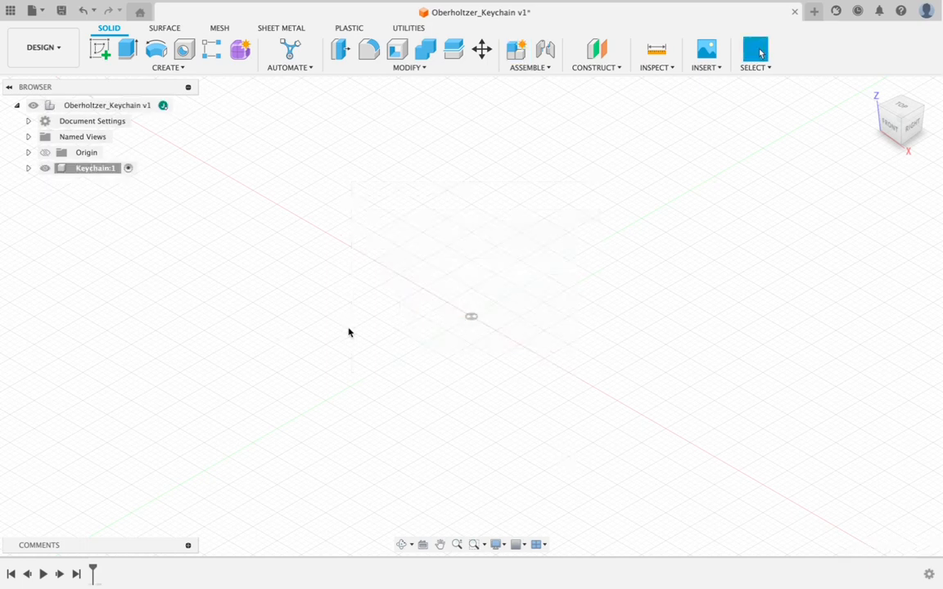
{"action": "mouse_move", "coordinate": [511, 203]}
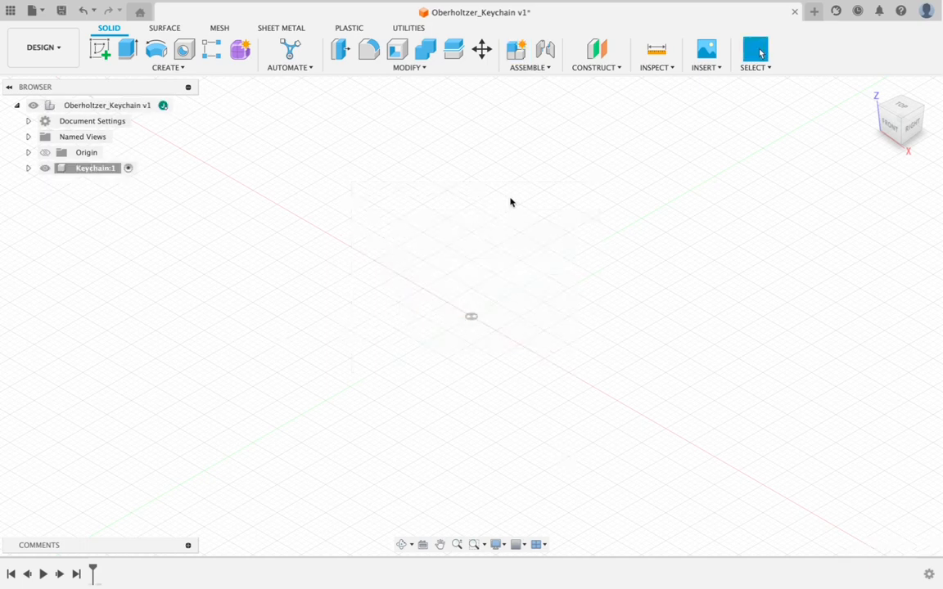
{"action": "mouse_move", "coordinate": [496, 206]}
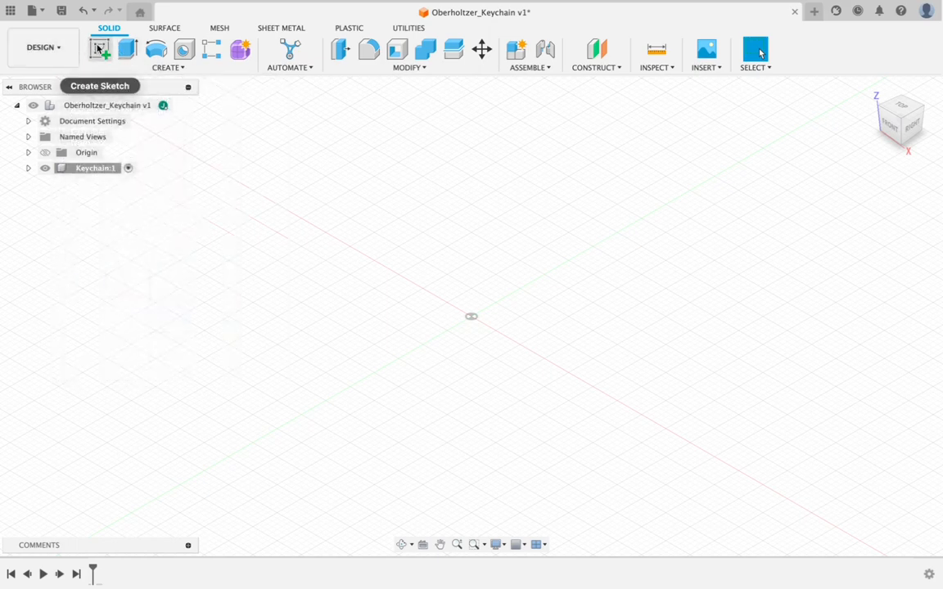
{"action": "mouse_move", "coordinate": [98, 49]}
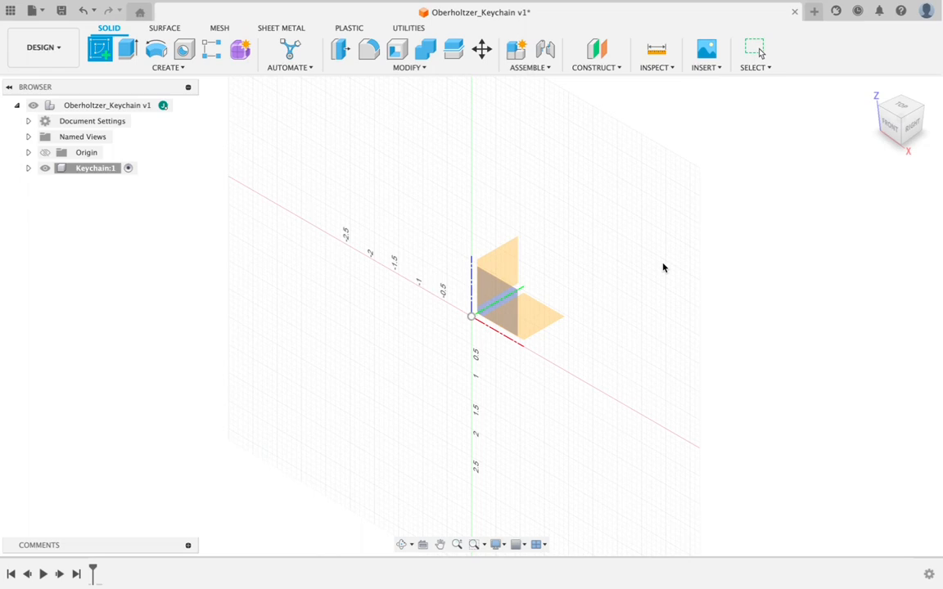
{"action": "mouse_move", "coordinate": [669, 287]}
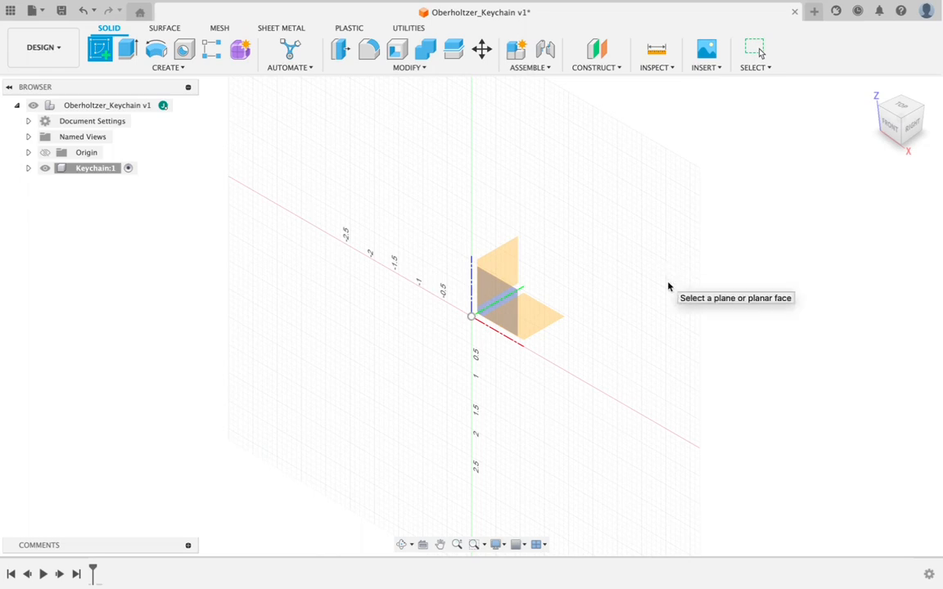
{"action": "mouse_move", "coordinate": [538, 307]}
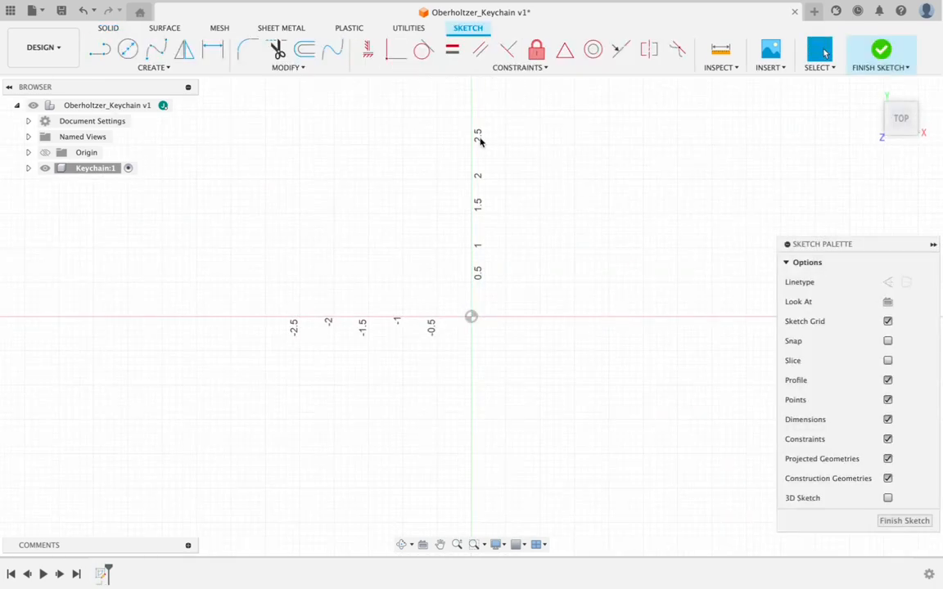
{"action": "mouse_move", "coordinate": [487, 286]}
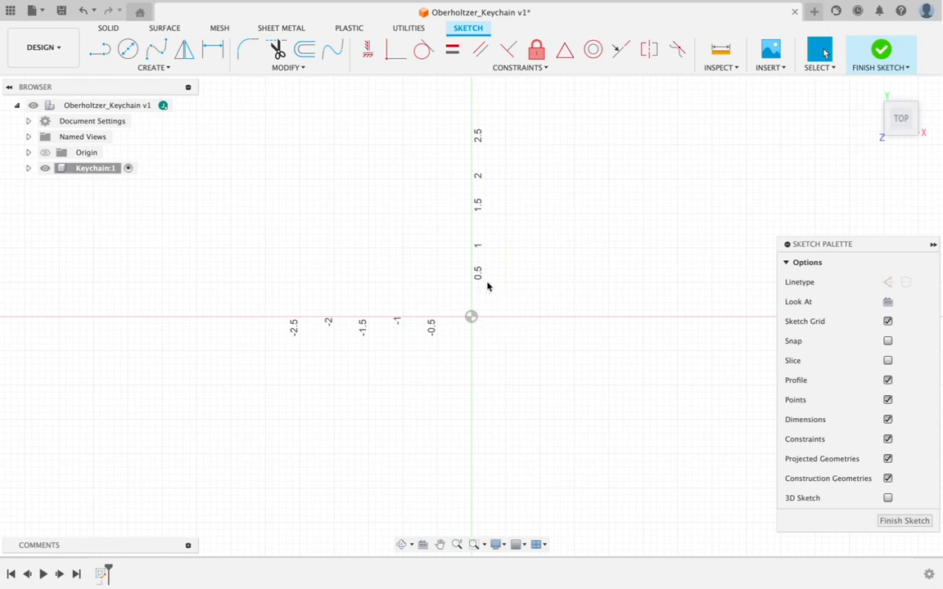
{"action": "mouse_move", "coordinate": [547, 315]}
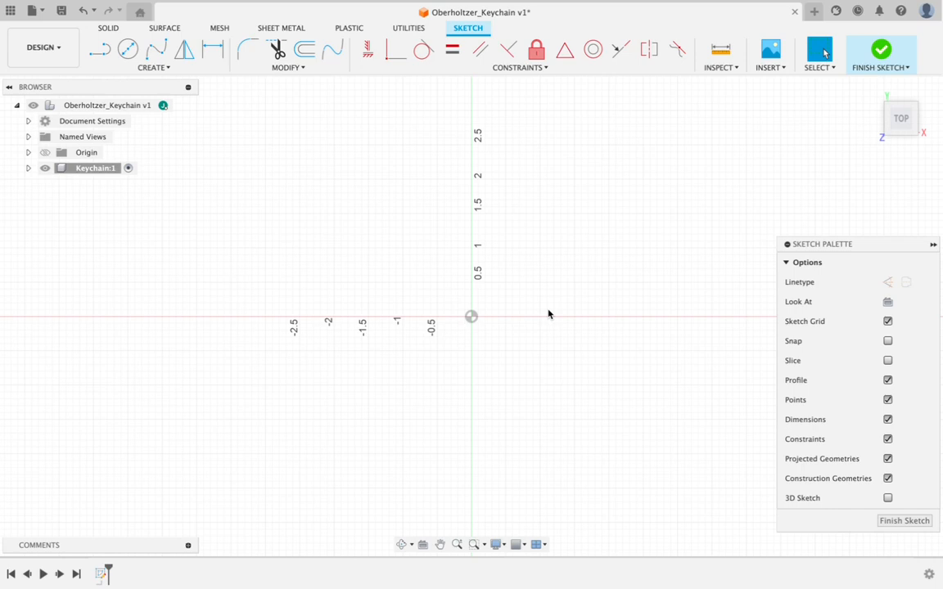
{"action": "mouse_move", "coordinate": [530, 264]}
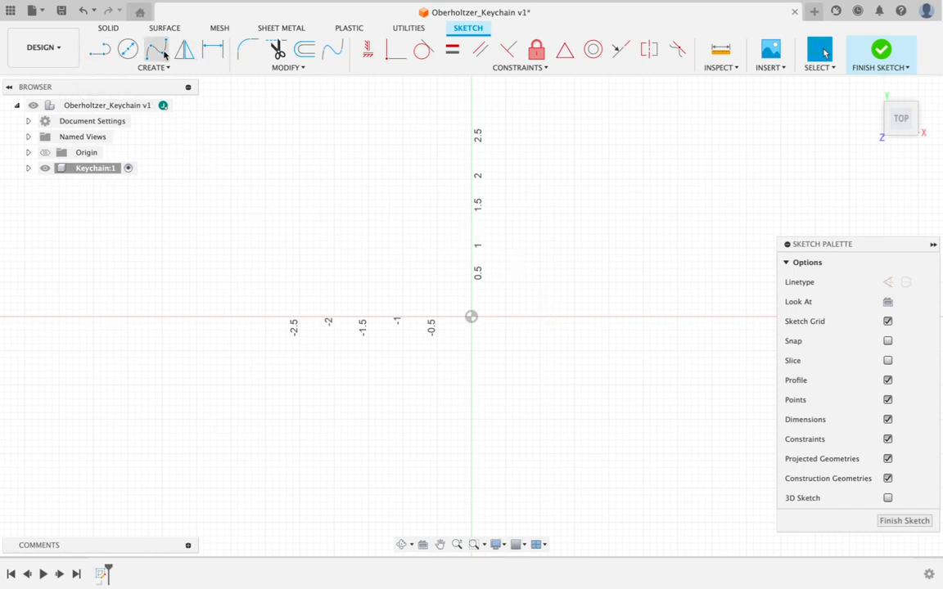
{"action": "mouse_move", "coordinate": [213, 49]}
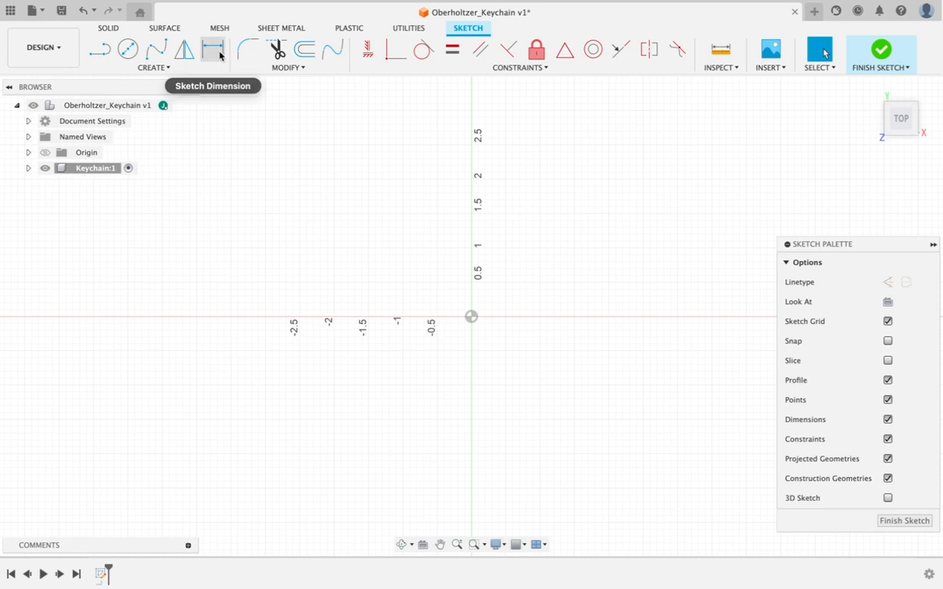
Draw a 2-point rectangle from the origin sized 1.125 by 2
{"action": "left_click", "coordinate": [154, 67]}
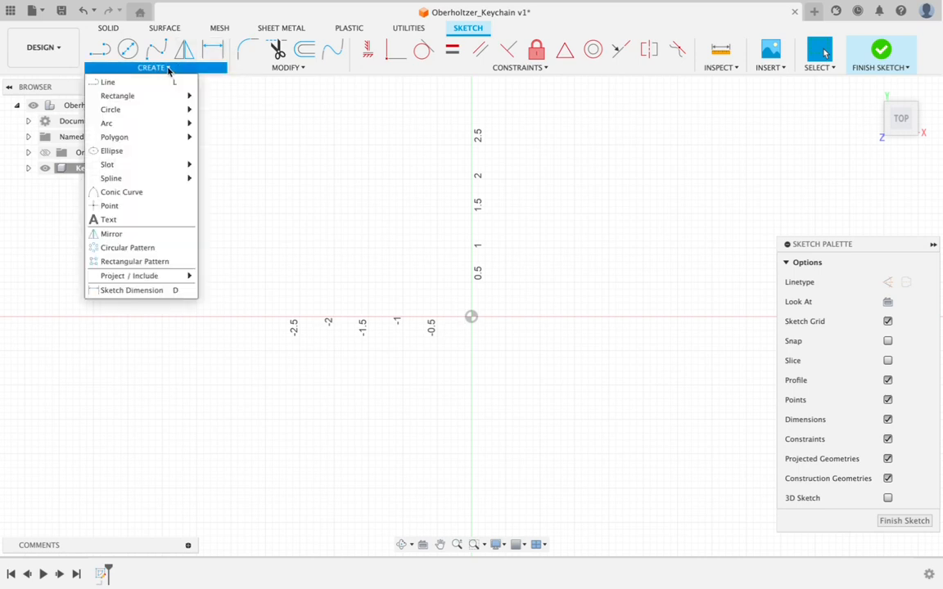
{"action": "mouse_move", "coordinate": [118, 95]}
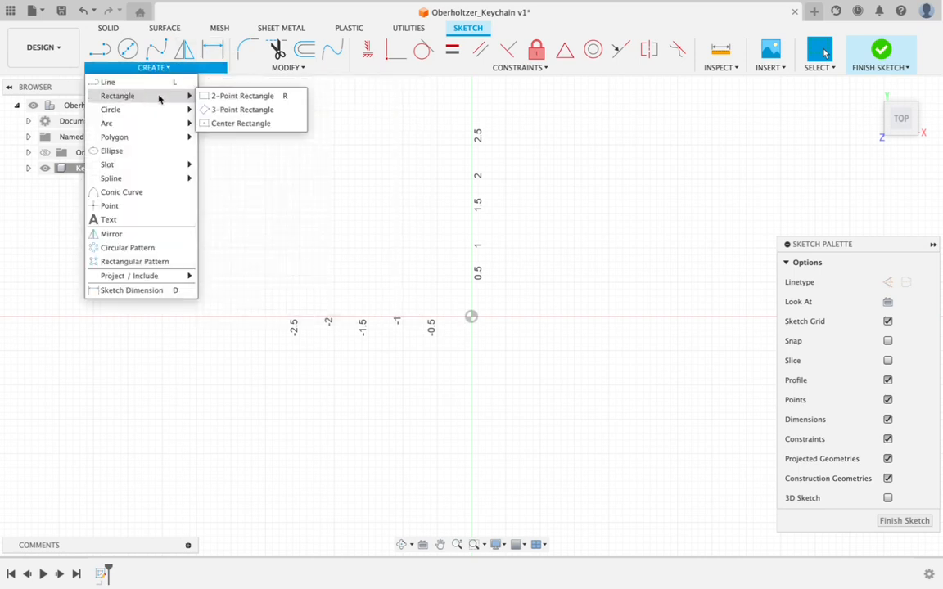
{"action": "mouse_move", "coordinate": [238, 95]}
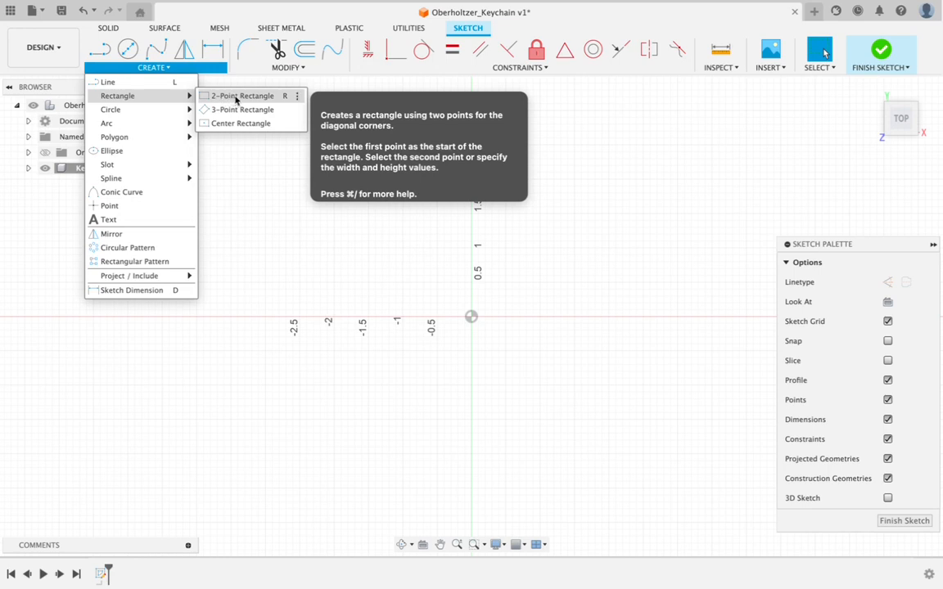
{"action": "left_click", "coordinate": [240, 95]}
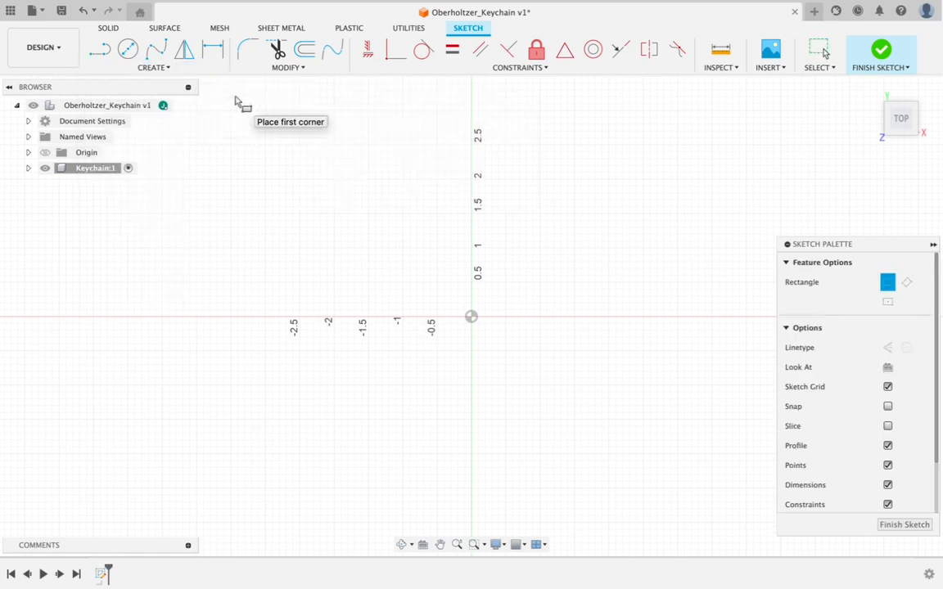
{"action": "mouse_move", "coordinate": [314, 156]}
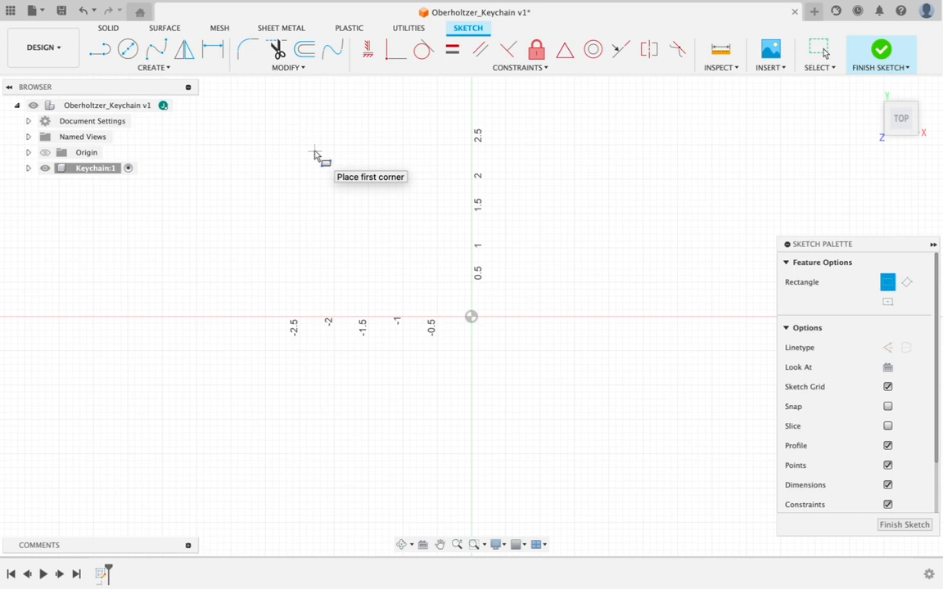
{"action": "mouse_move", "coordinate": [488, 296]}
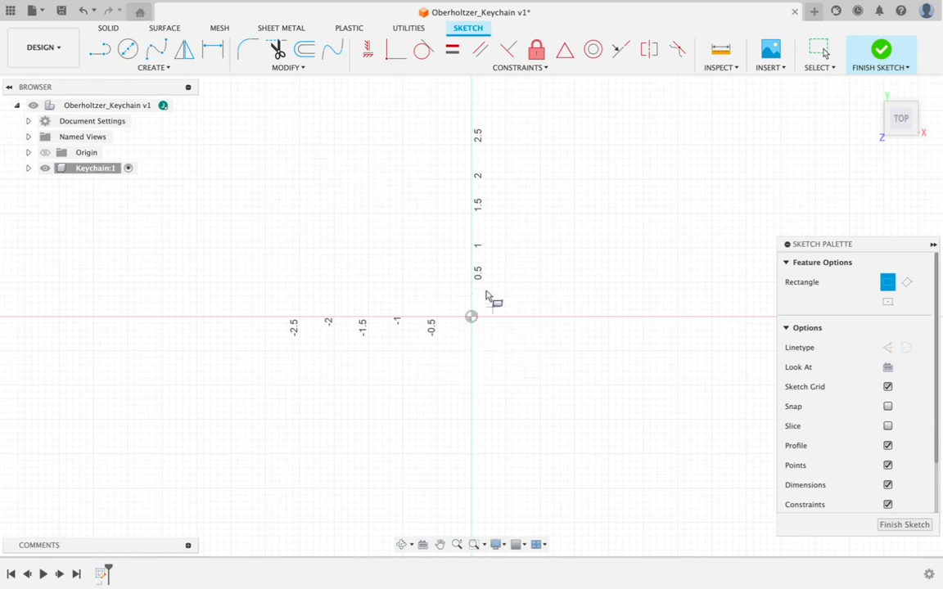
{"action": "mouse_move", "coordinate": [441, 291]}
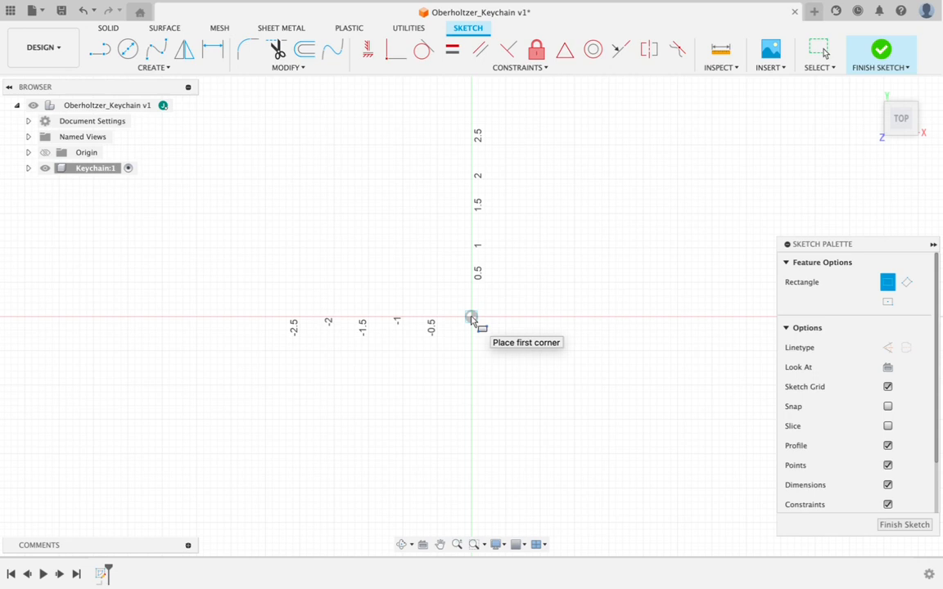
{"action": "left_click", "coordinate": [471, 317]}
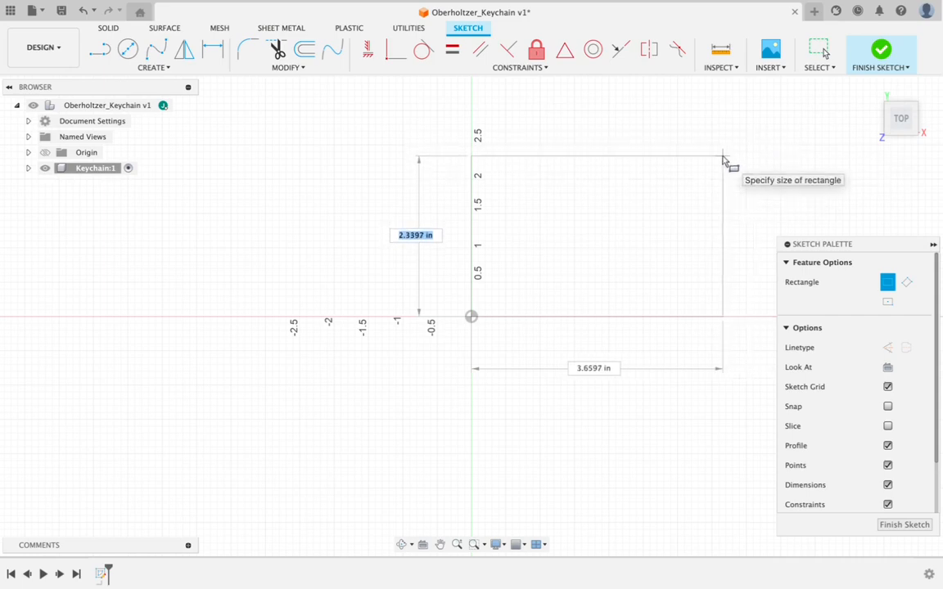
{"action": "mouse_move", "coordinate": [746, 156]}
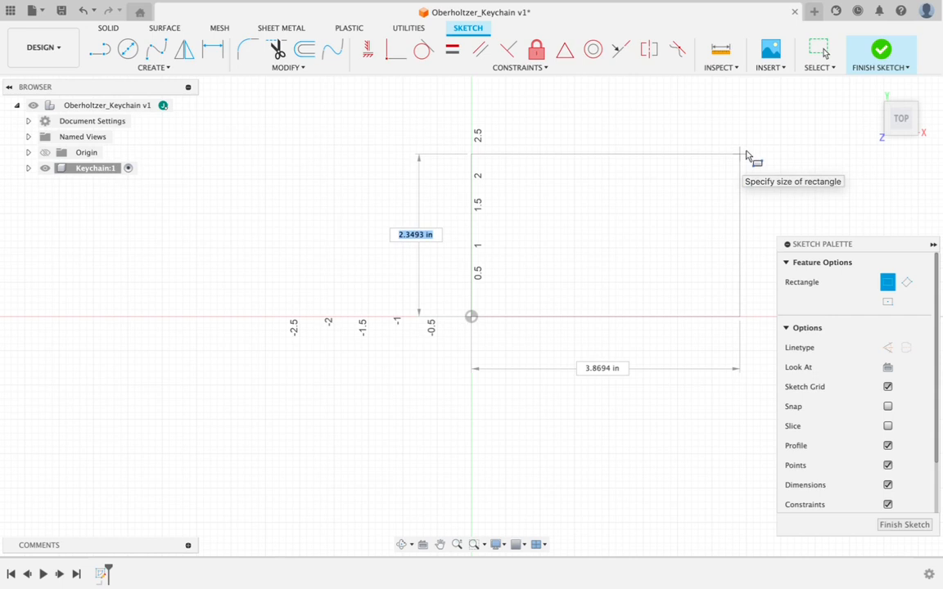
{"action": "mouse_move", "coordinate": [744, 155]}
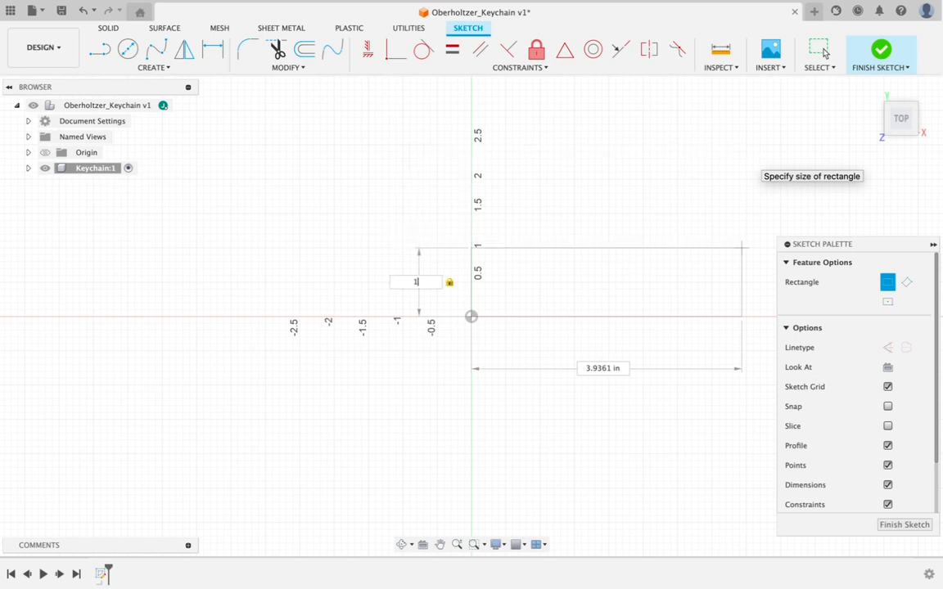
{"action": "type", "text": "1.125 in"}
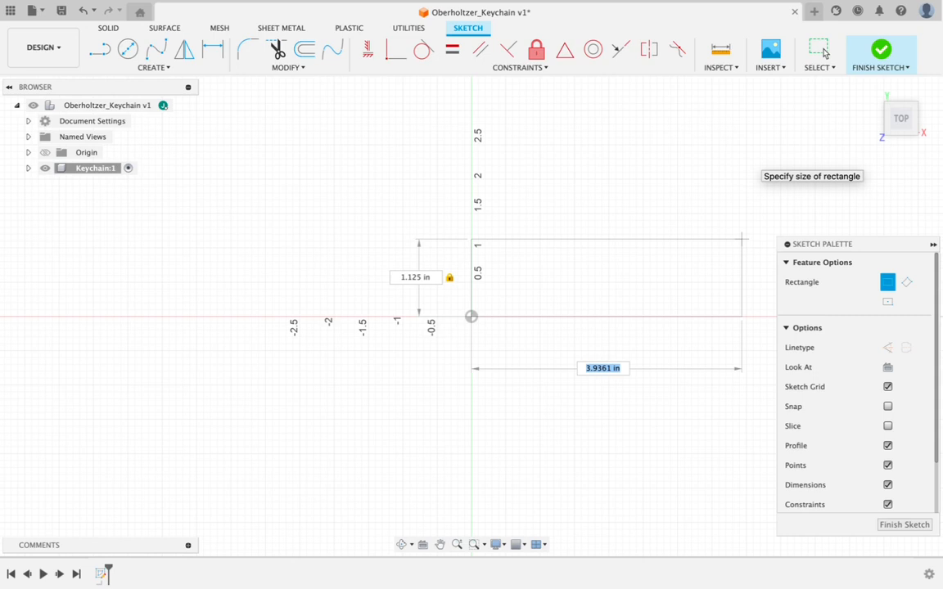
{"action": "type", "text": "2"}
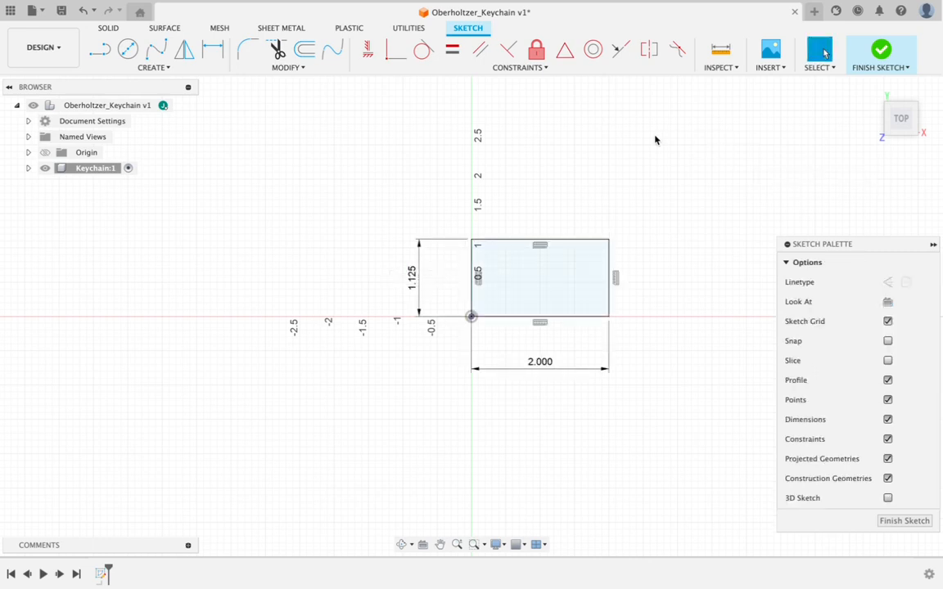
{"action": "mouse_move", "coordinate": [481, 239]}
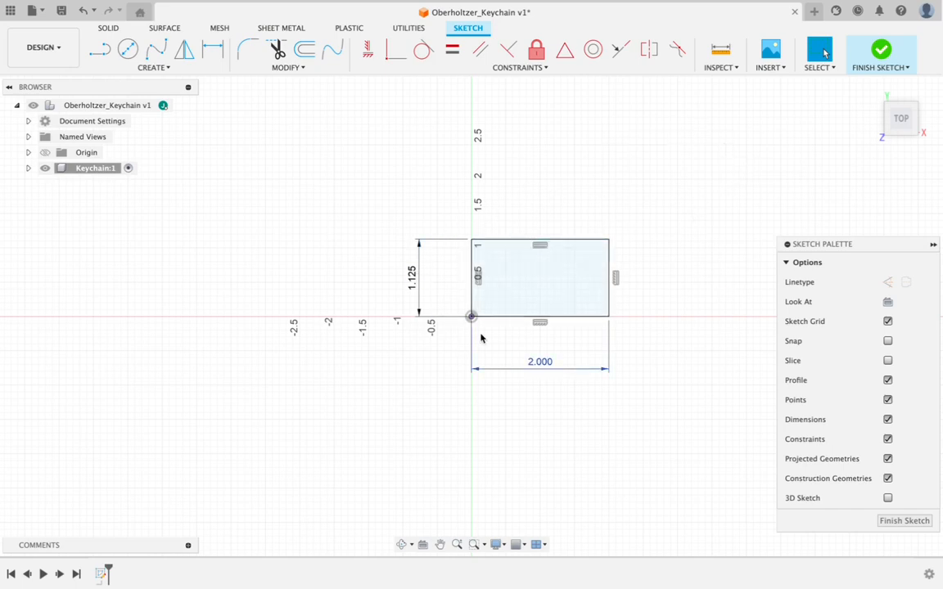
{"action": "mouse_move", "coordinate": [610, 226]}
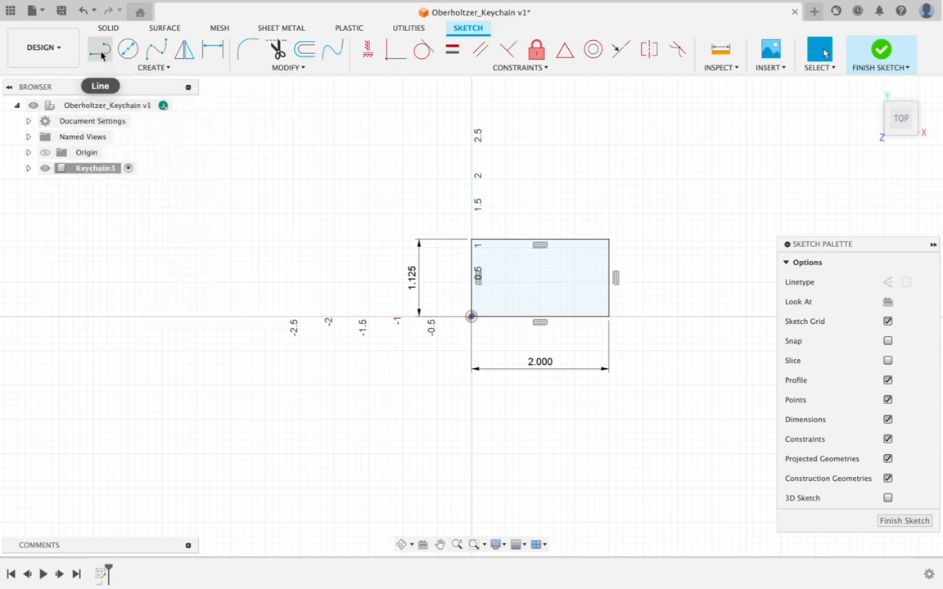
{"action": "mouse_move", "coordinate": [100, 49]}
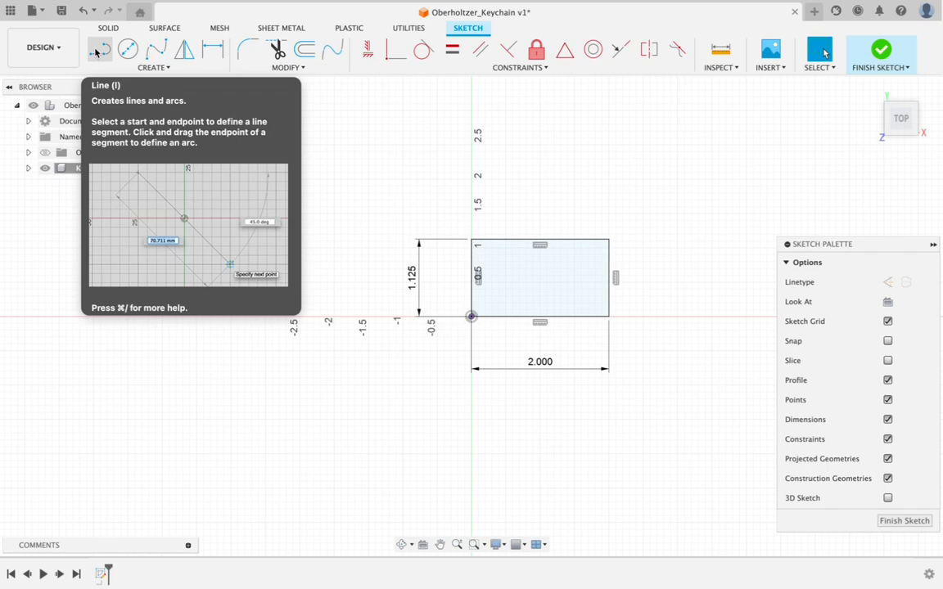
Start a line from the rectangle's top-left corner toward its bottom-right corner
{"action": "left_click", "coordinate": [98, 49]}
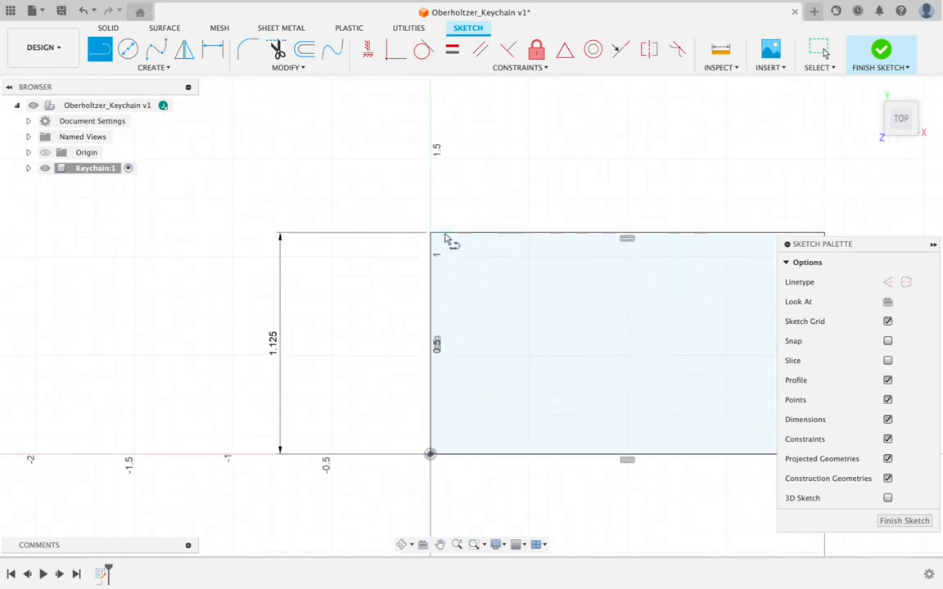
{"action": "mouse_move", "coordinate": [432, 237]}
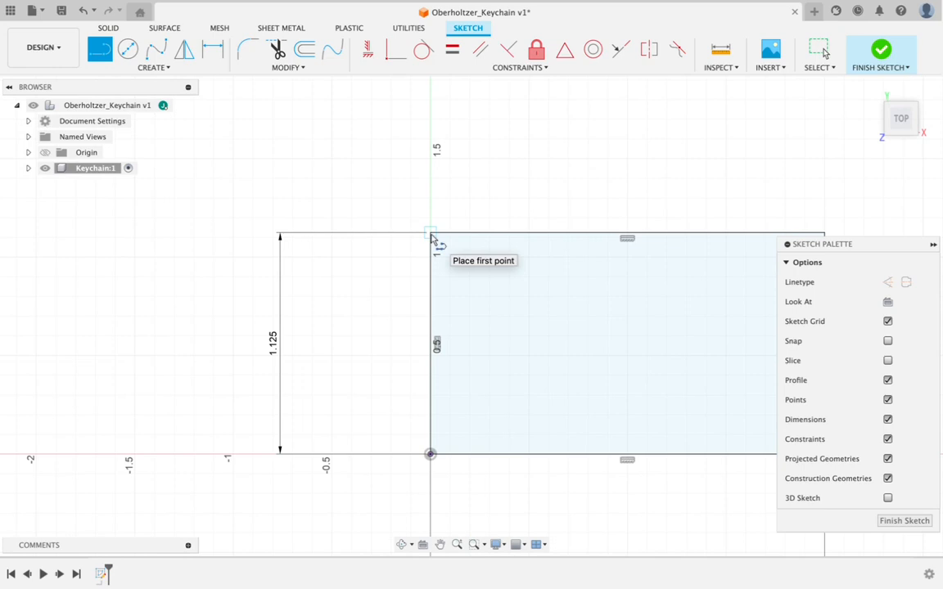
{"action": "left_click", "coordinate": [432, 236]}
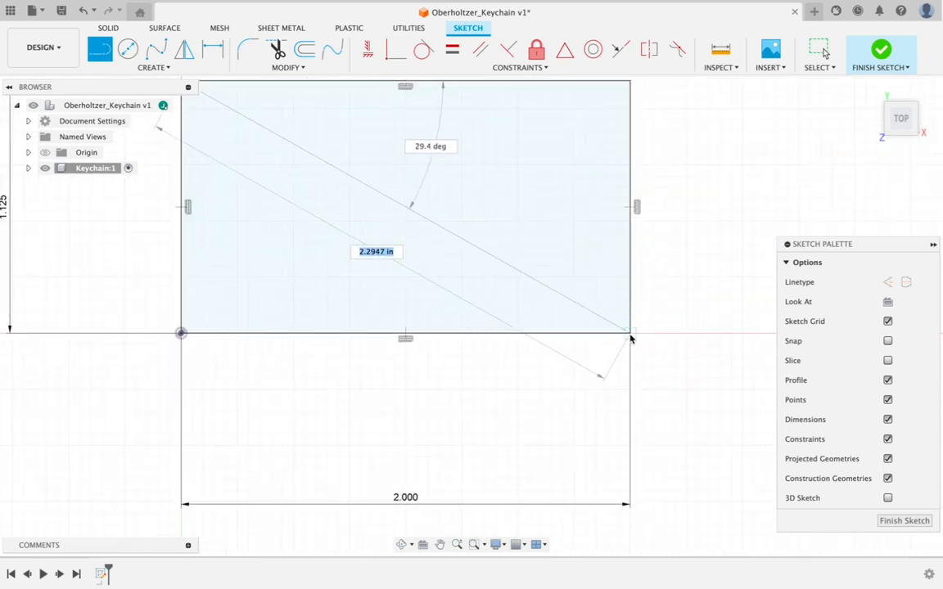
{"action": "mouse_move", "coordinate": [630, 337]}
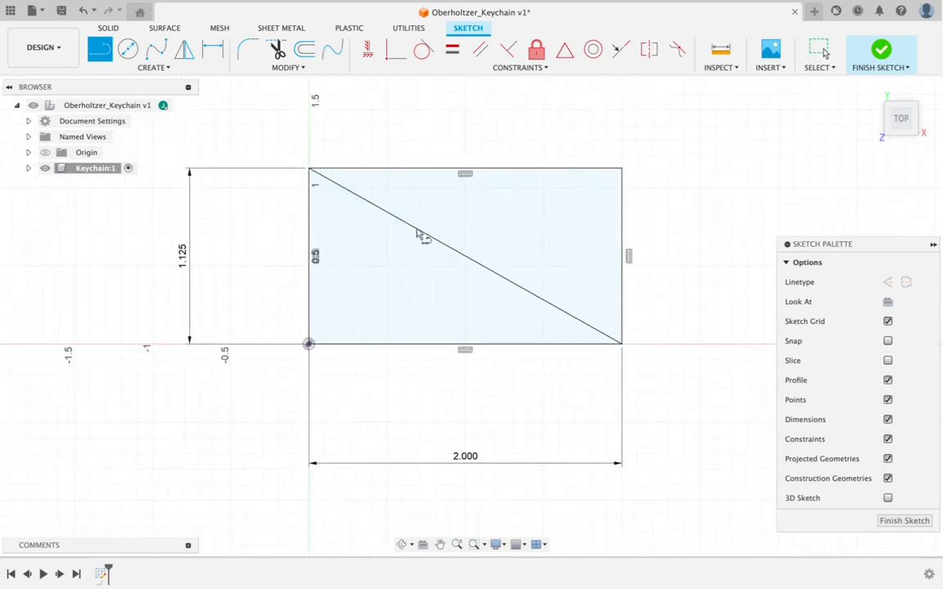
{"action": "mouse_move", "coordinate": [341, 184]}
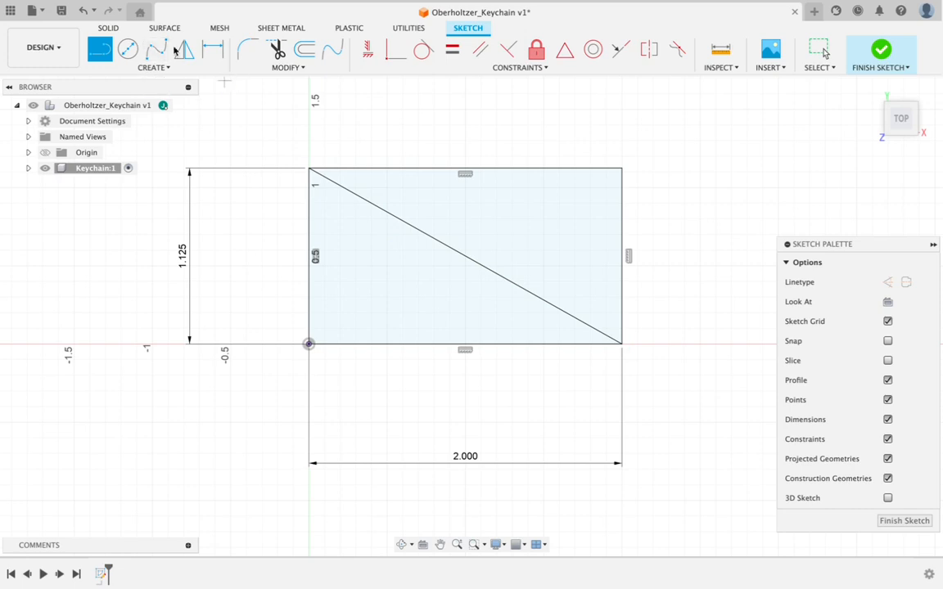
{"action": "mouse_move", "coordinate": [127, 49]}
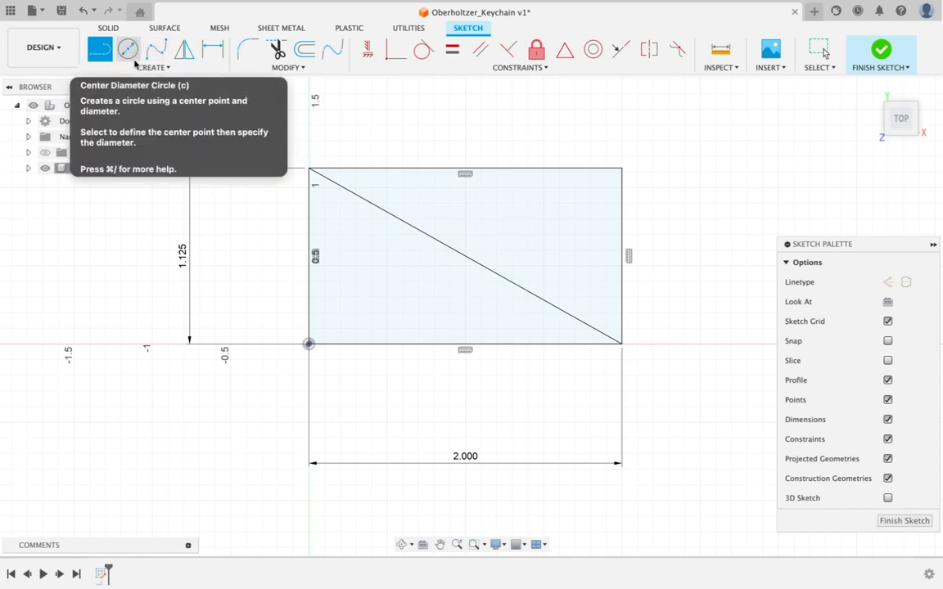
Draw a center-diameter circle on the diagonal's midpoint with diameter 2
{"action": "left_click", "coordinate": [128, 49]}
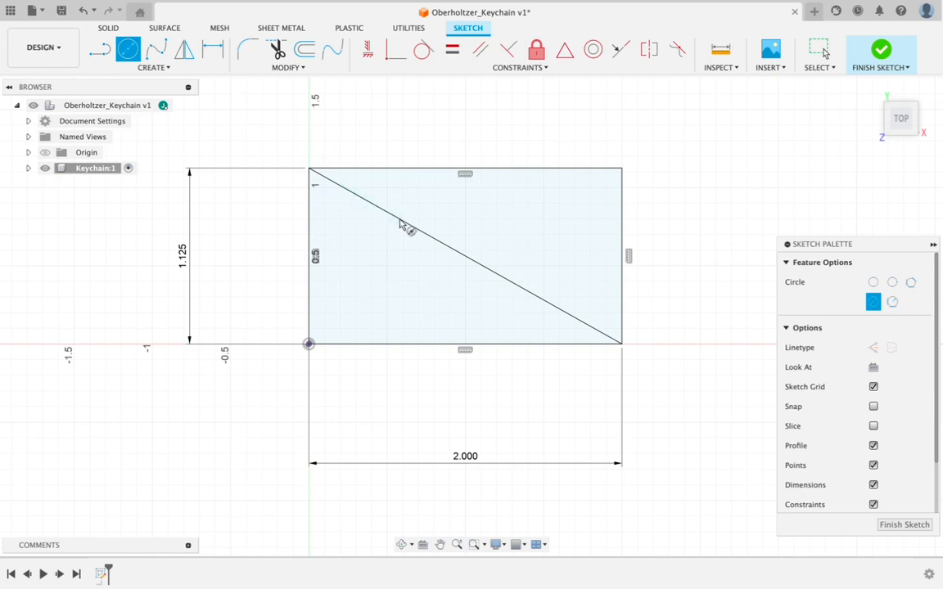
{"action": "mouse_move", "coordinate": [448, 252]}
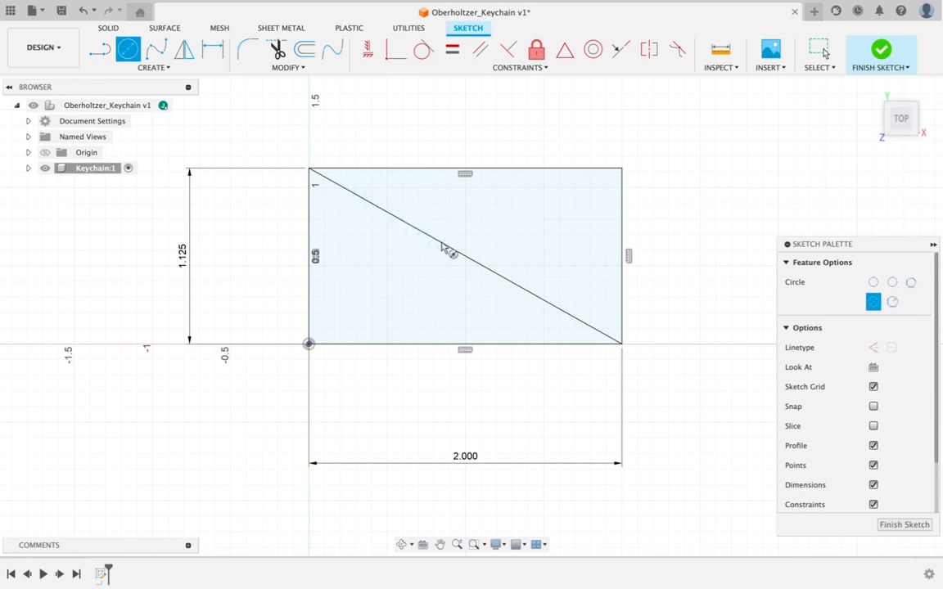
{"action": "mouse_move", "coordinate": [471, 265]}
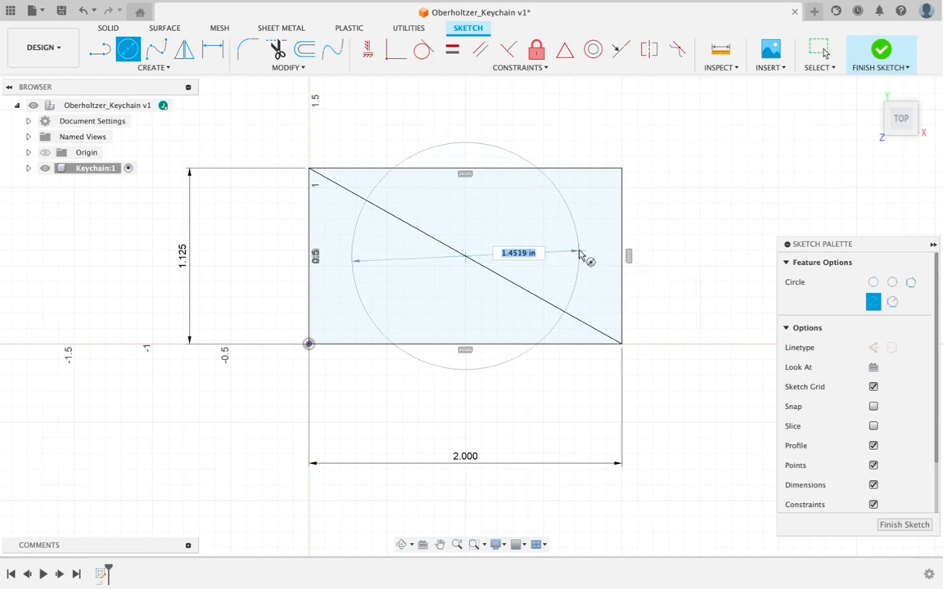
{"action": "left_click_drag", "start_coordinate": [573, 254], "coordinate": [622, 239]}
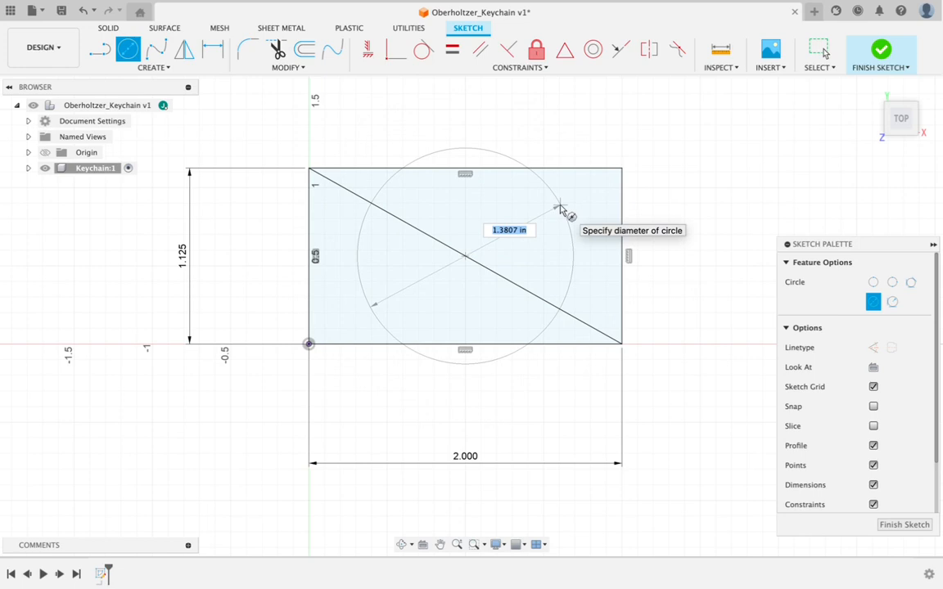
{"action": "mouse_move", "coordinate": [569, 226]}
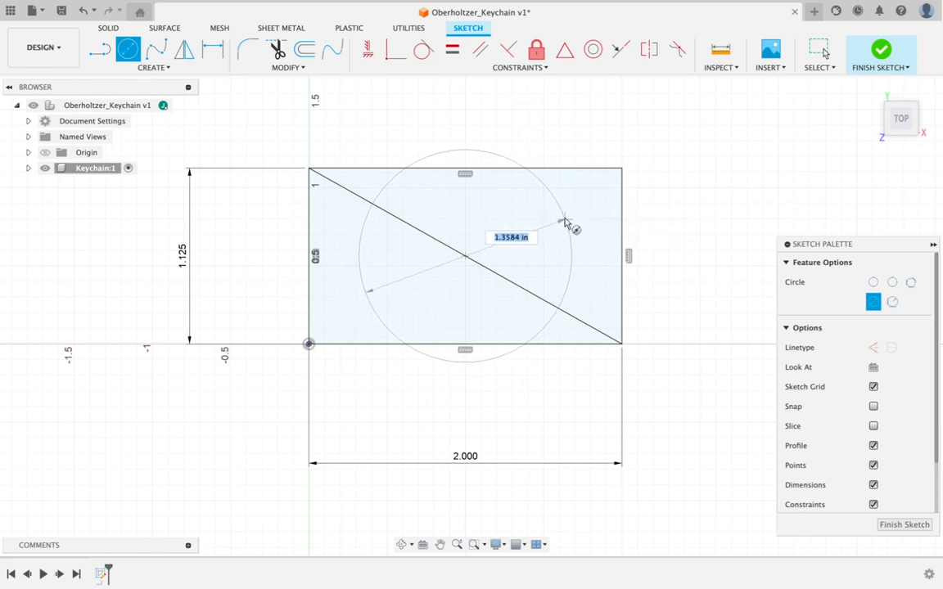
{"action": "left_click_drag", "start_coordinate": [564, 223], "coordinate": [570, 261]}
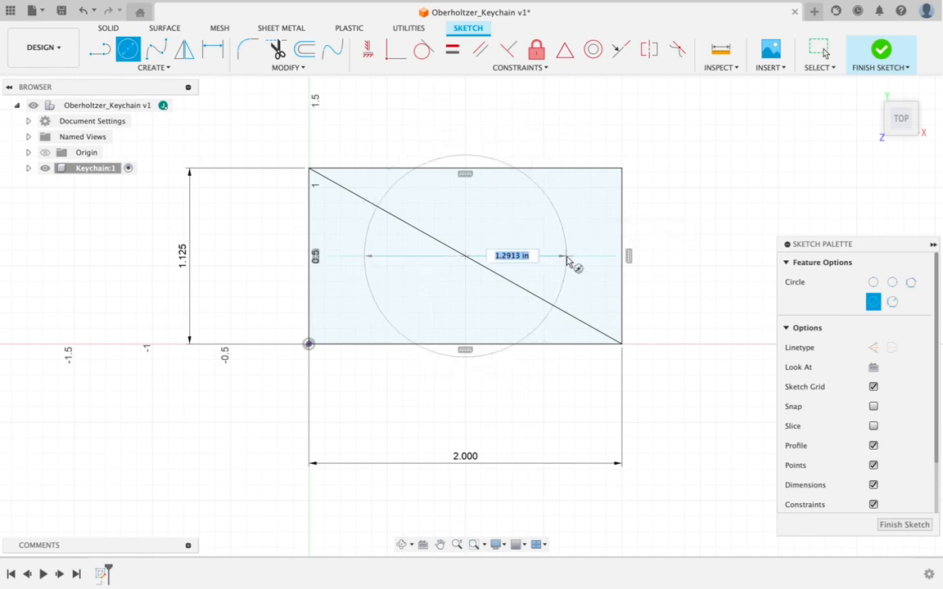
{"action": "type", "text": "2.000"}
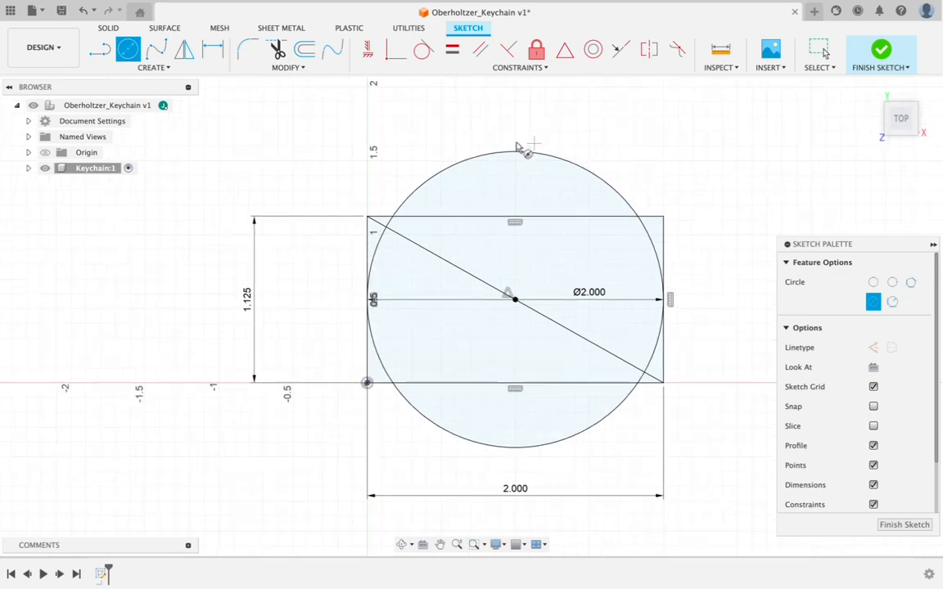
{"action": "mouse_move", "coordinate": [638, 416]}
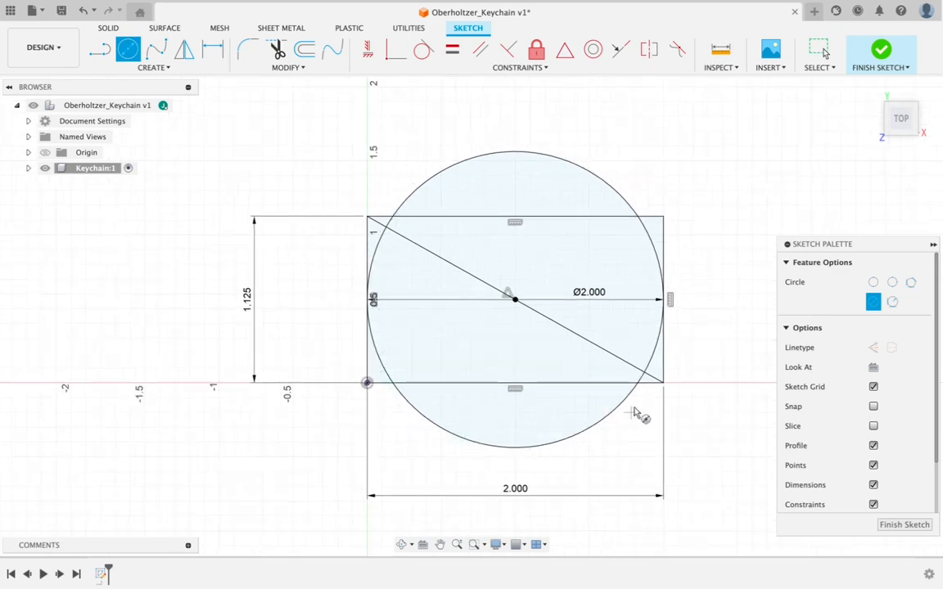
{"action": "mouse_move", "coordinate": [685, 221]}
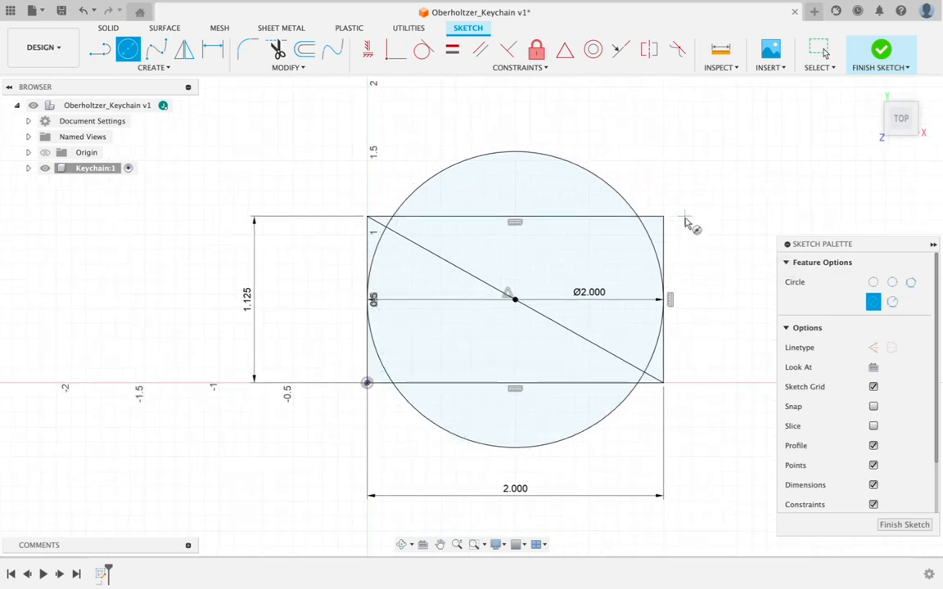
{"action": "mouse_move", "coordinate": [396, 197]}
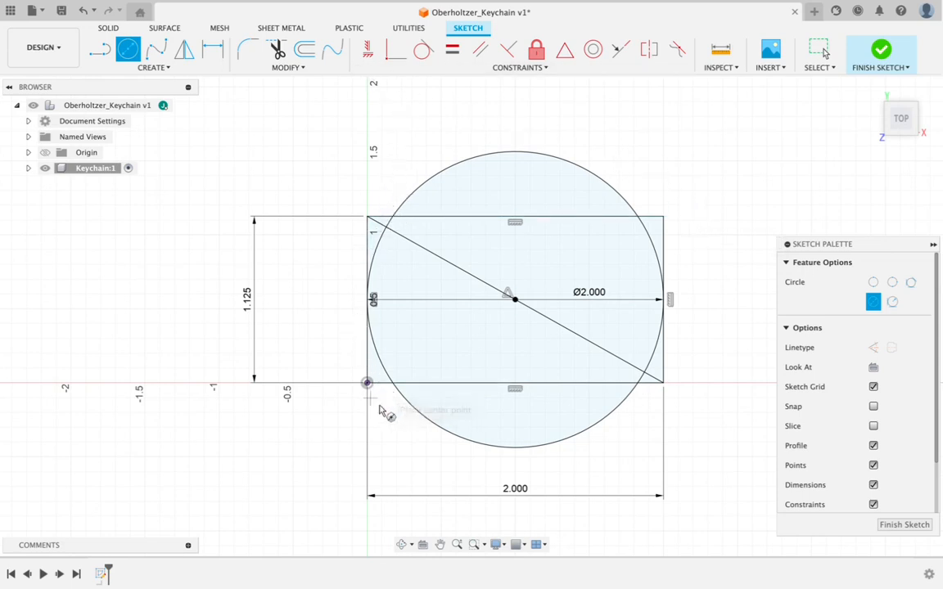
{"action": "mouse_move", "coordinate": [494, 167]}
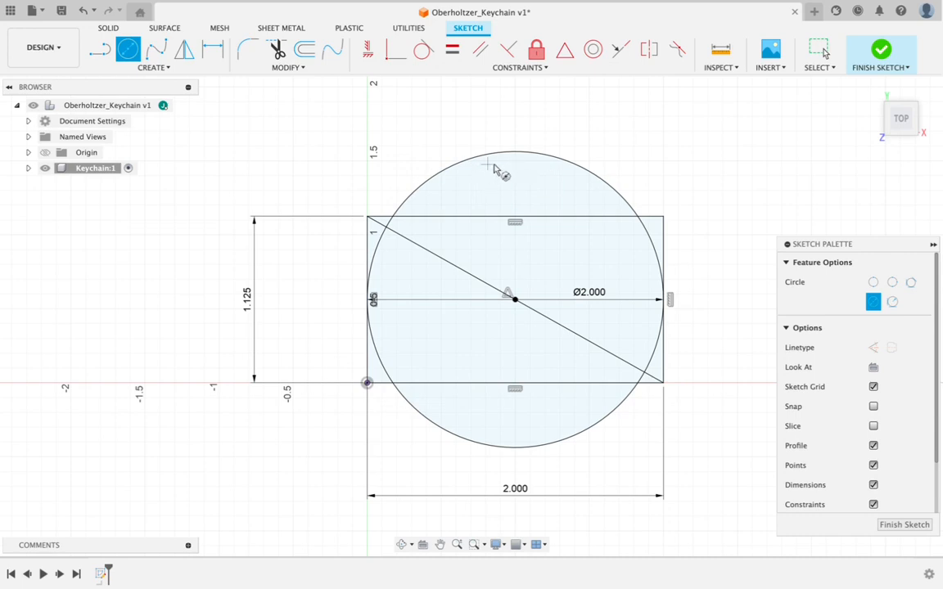
{"action": "mouse_move", "coordinate": [367, 360]}
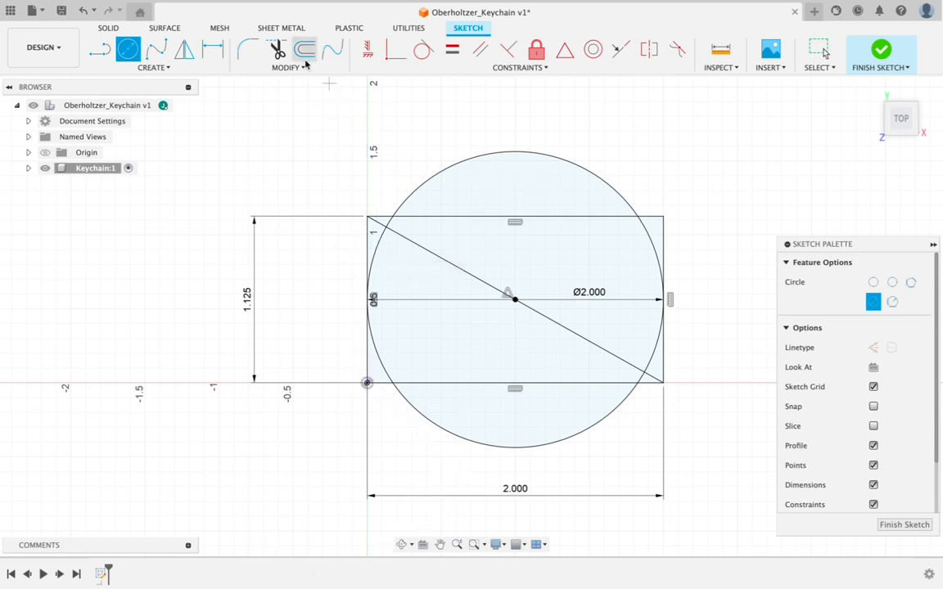
{"action": "mouse_move", "coordinate": [344, 128]}
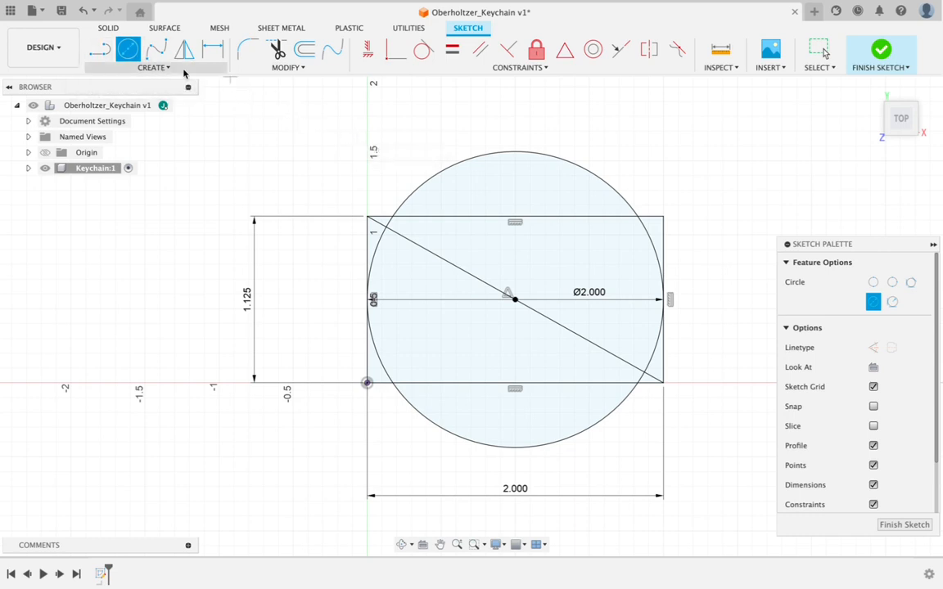
{"action": "mouse_move", "coordinate": [184, 75]}
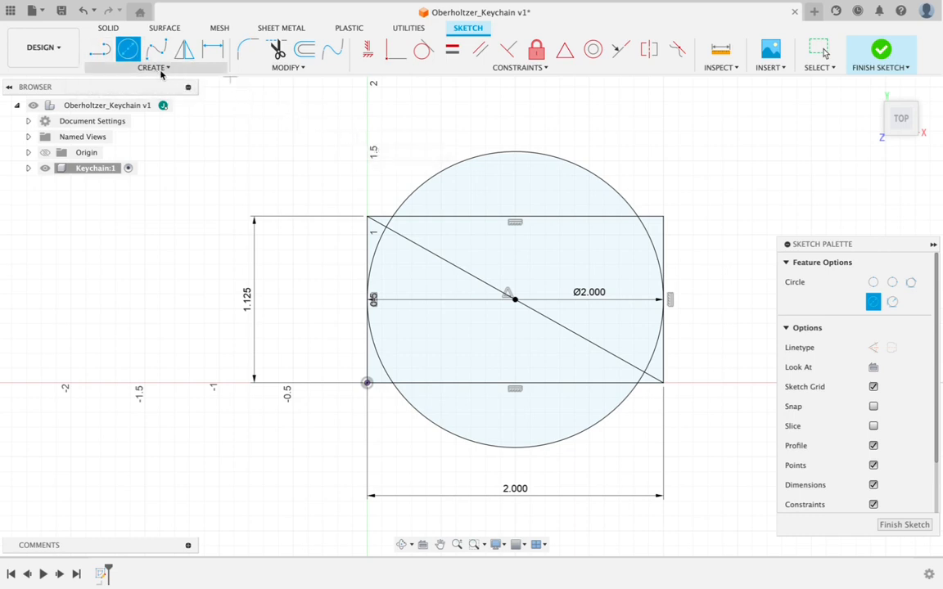
{"action": "mouse_move", "coordinate": [304, 50]}
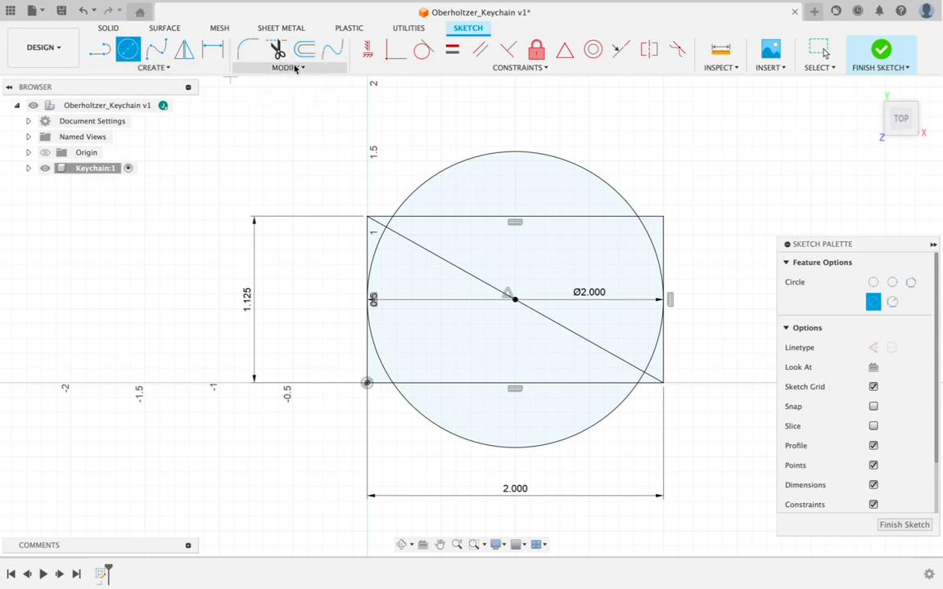
{"action": "mouse_move", "coordinate": [278, 49]}
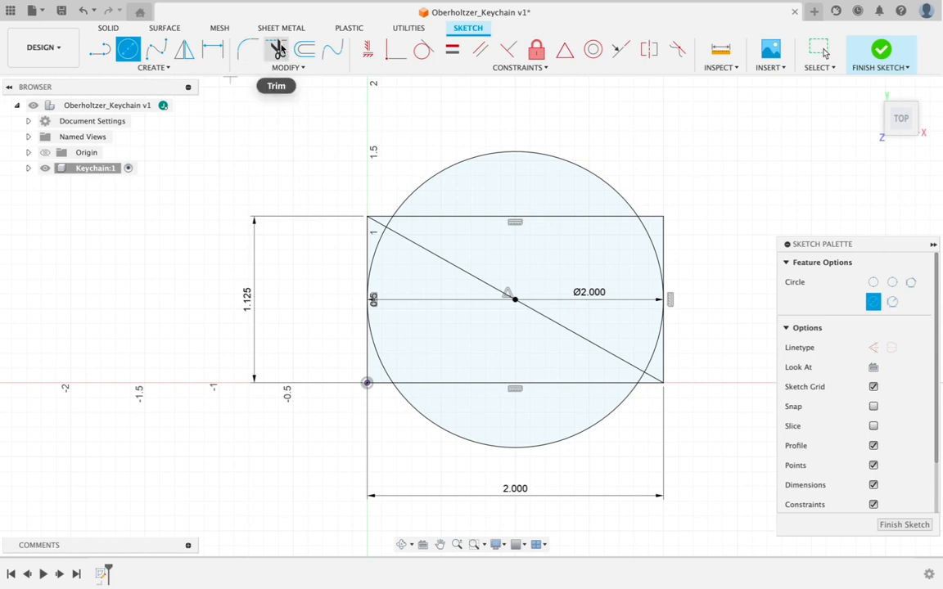
{"action": "mouse_move", "coordinate": [279, 50]}
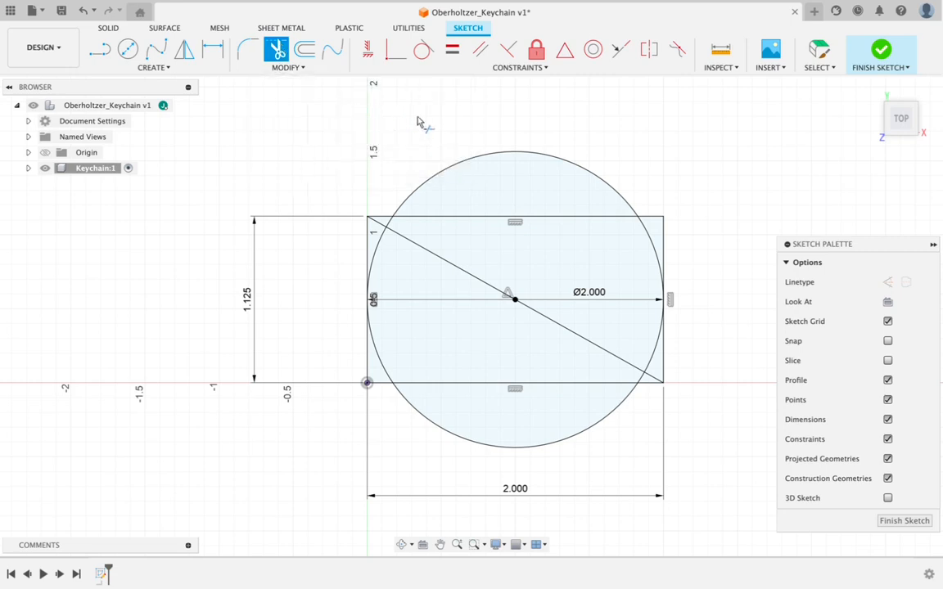
{"action": "mouse_move", "coordinate": [655, 131]}
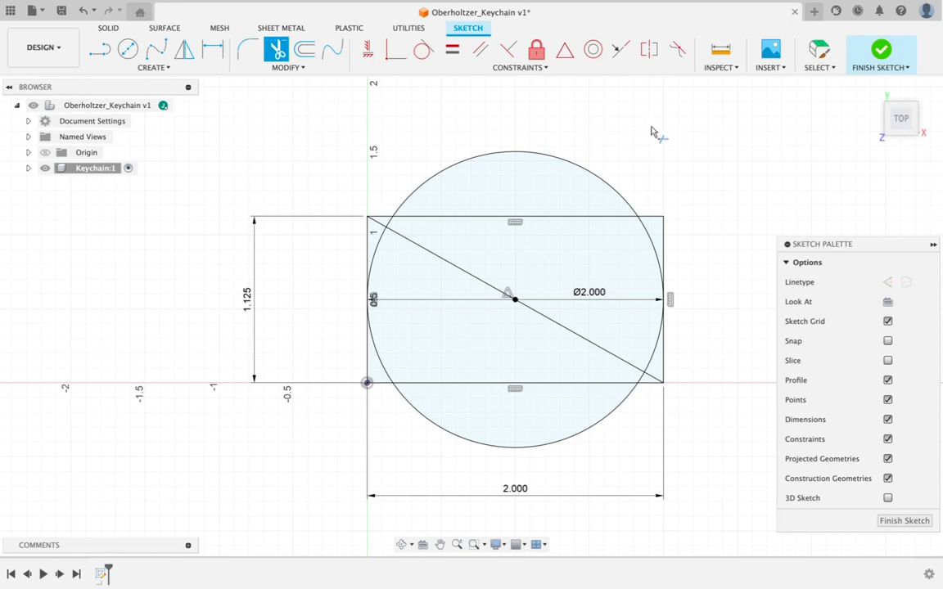
{"action": "mouse_move", "coordinate": [515, 101]}
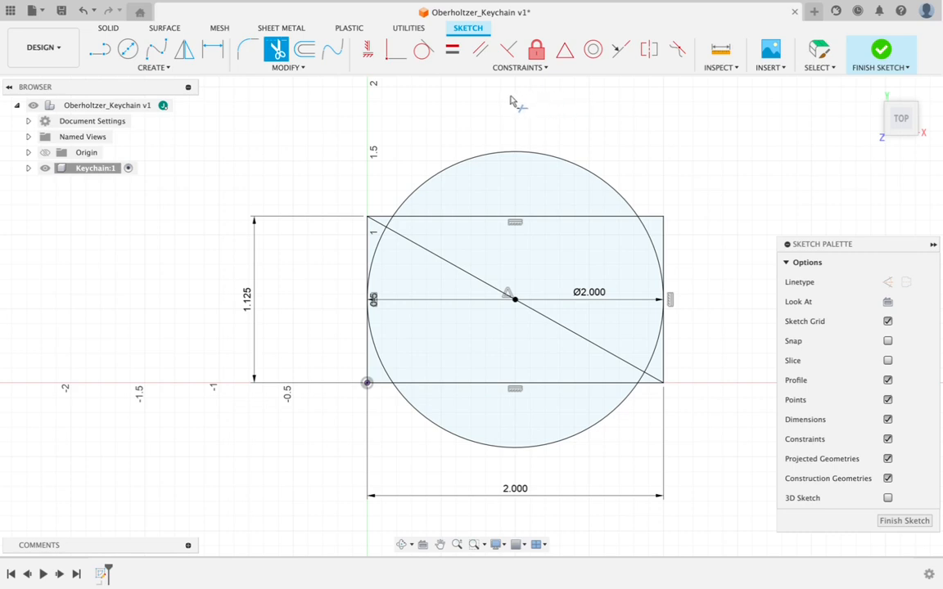
{"action": "mouse_move", "coordinate": [530, 138]}
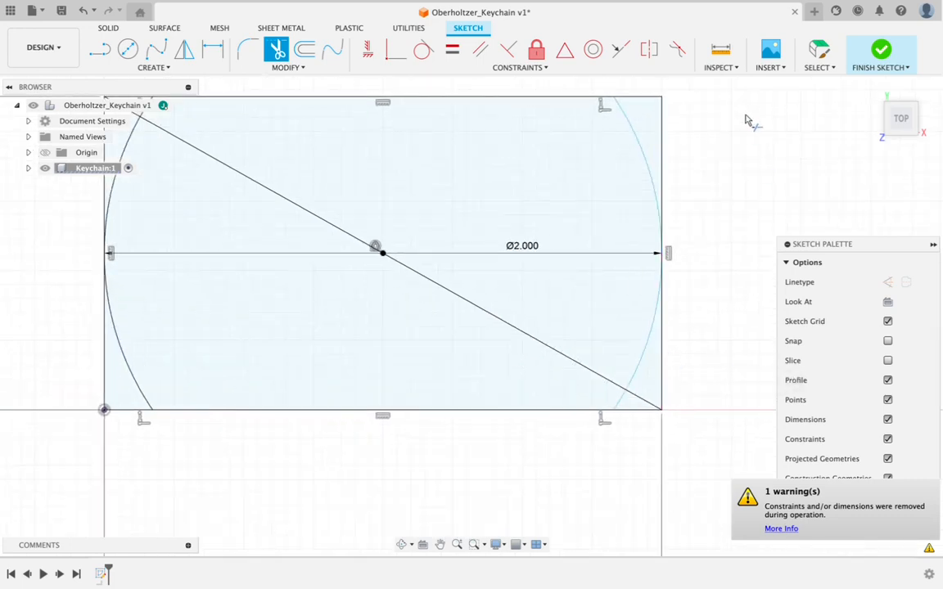
{"action": "mouse_move", "coordinate": [647, 101]}
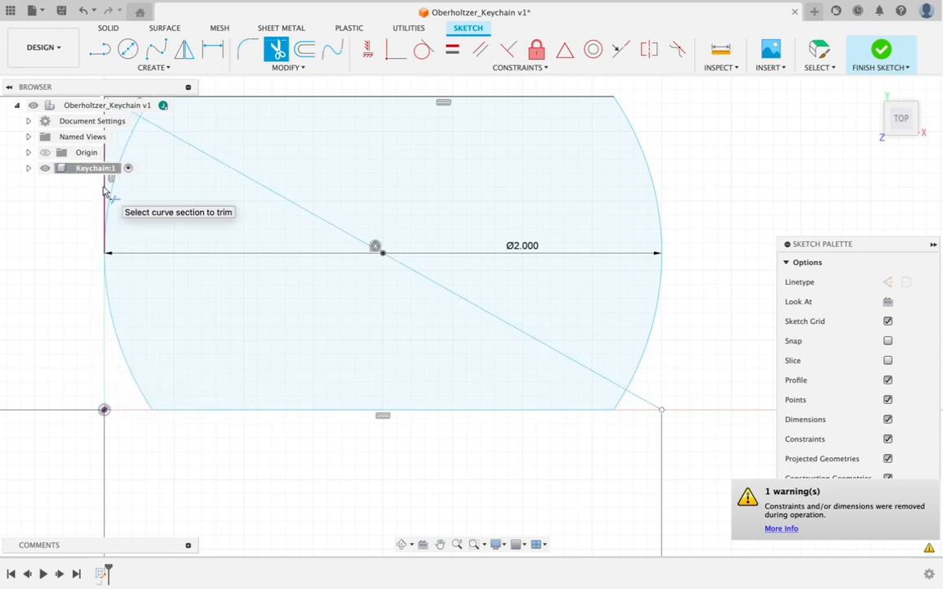
Zoom the view while trimming the circle arcs and rectangle sides
{"action": "scroll", "scroll_direction": "down", "scroll_amount": 3}
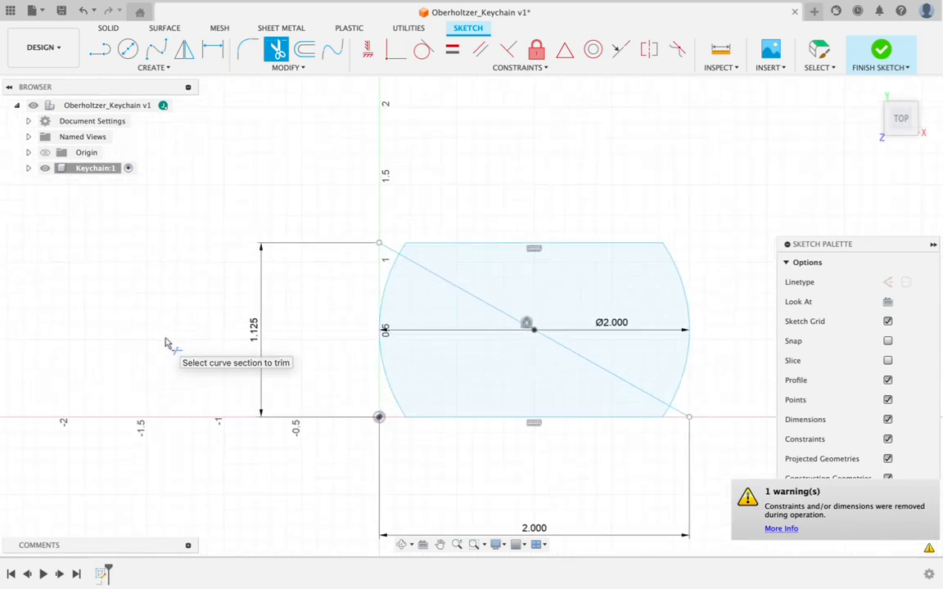
{"action": "mouse_move", "coordinate": [695, 424]}
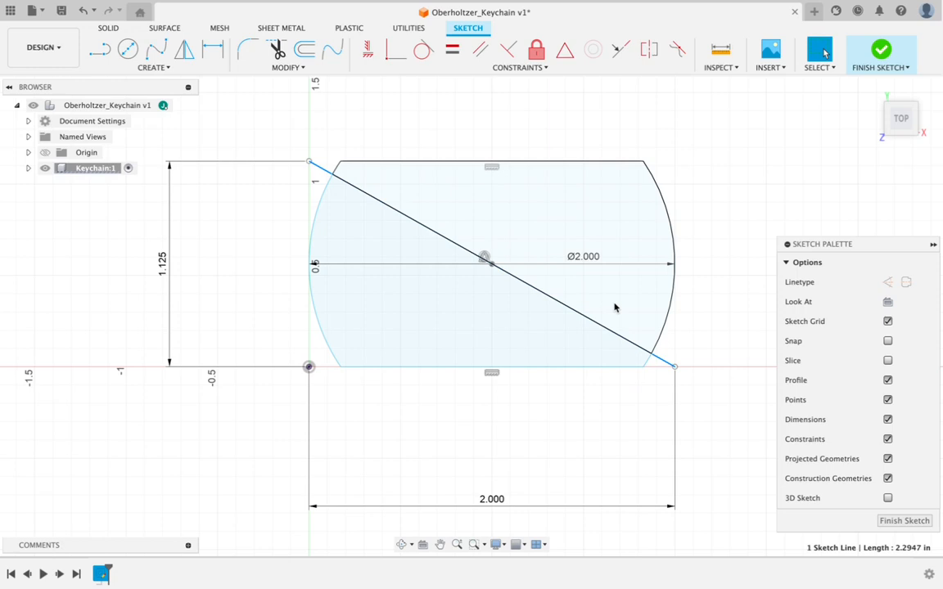
{"action": "left_click", "coordinate": [556, 307]}
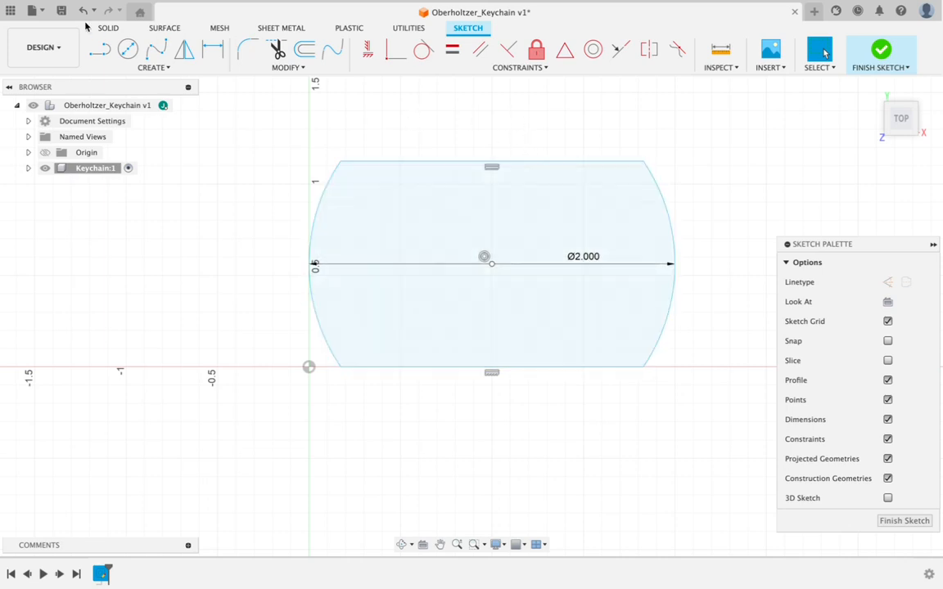
{"action": "mouse_move", "coordinate": [82, 10]}
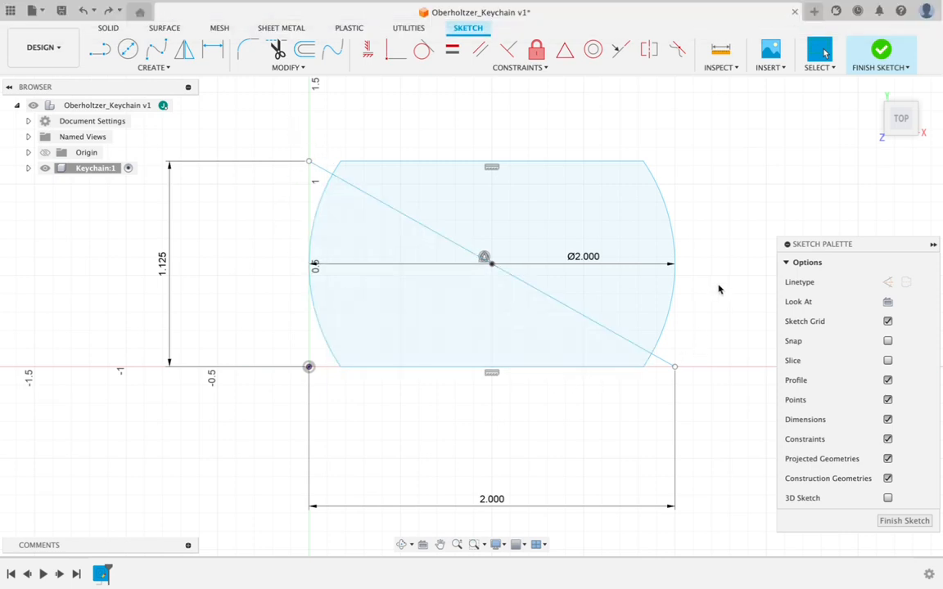
{"action": "mouse_move", "coordinate": [85, 10]}
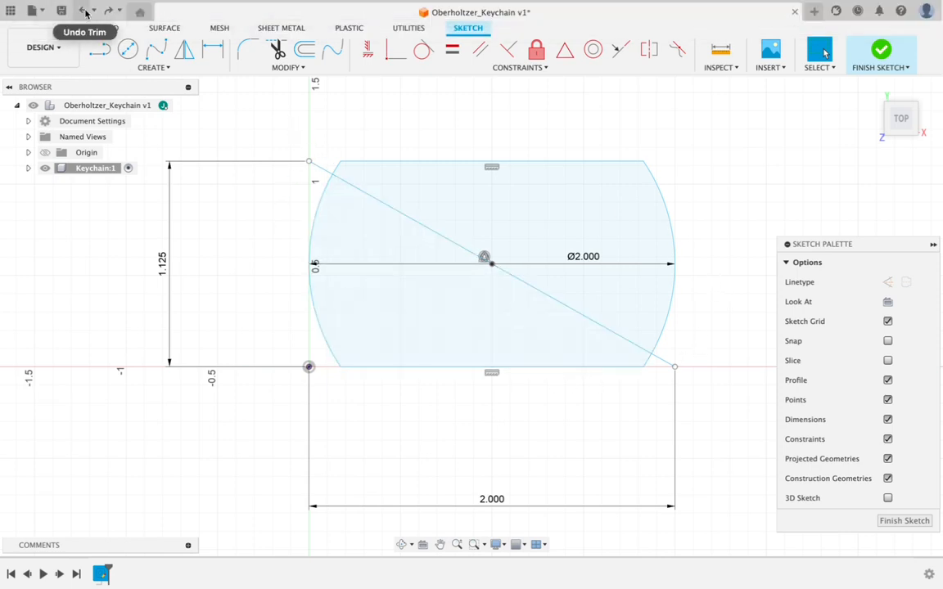
Undo the last trim, then delete the diagonal and extra rectangle lines via the marking menu
{"action": "left_click", "coordinate": [85, 10]}
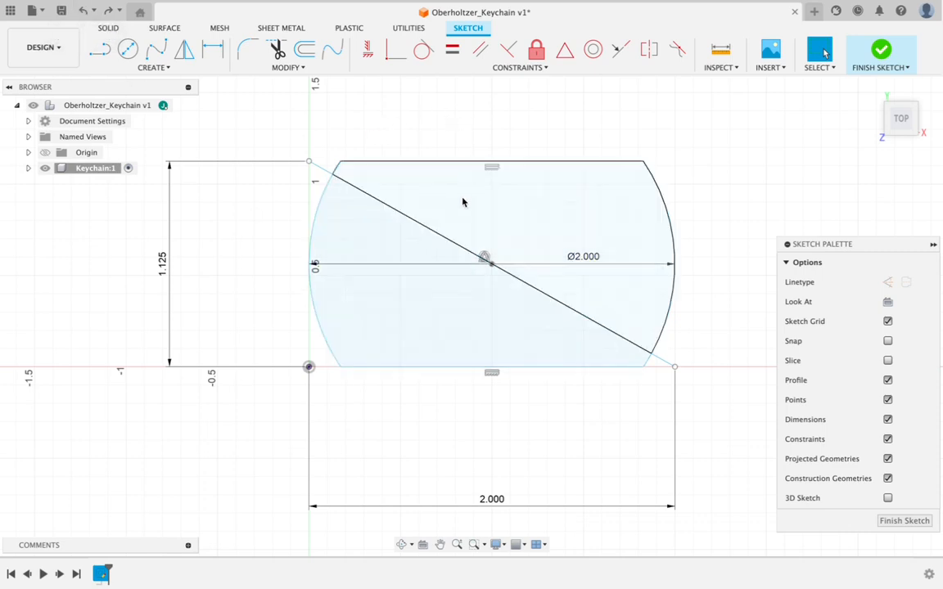
{"action": "left_click", "coordinate": [449, 242]}
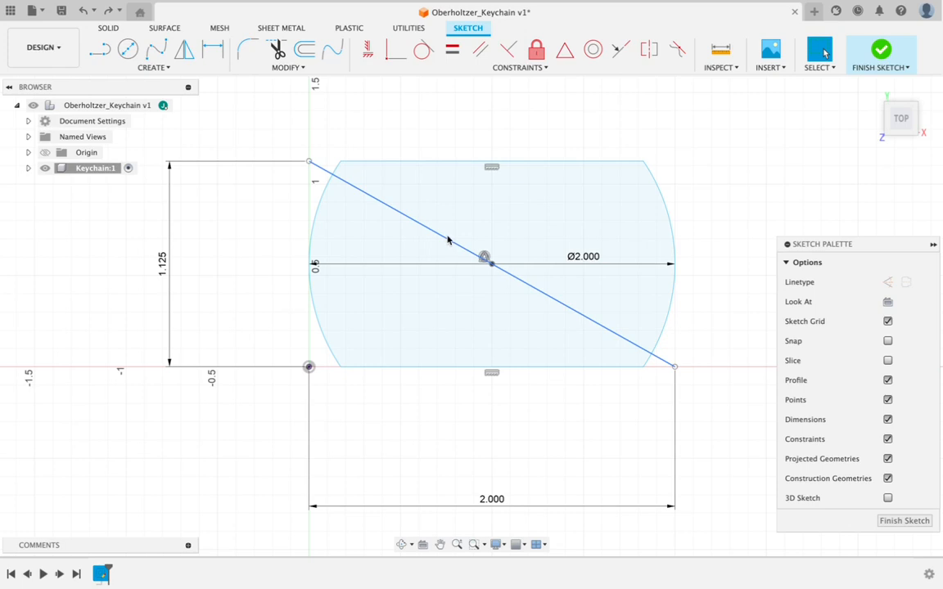
{"action": "right_click", "coordinate": [448, 239]}
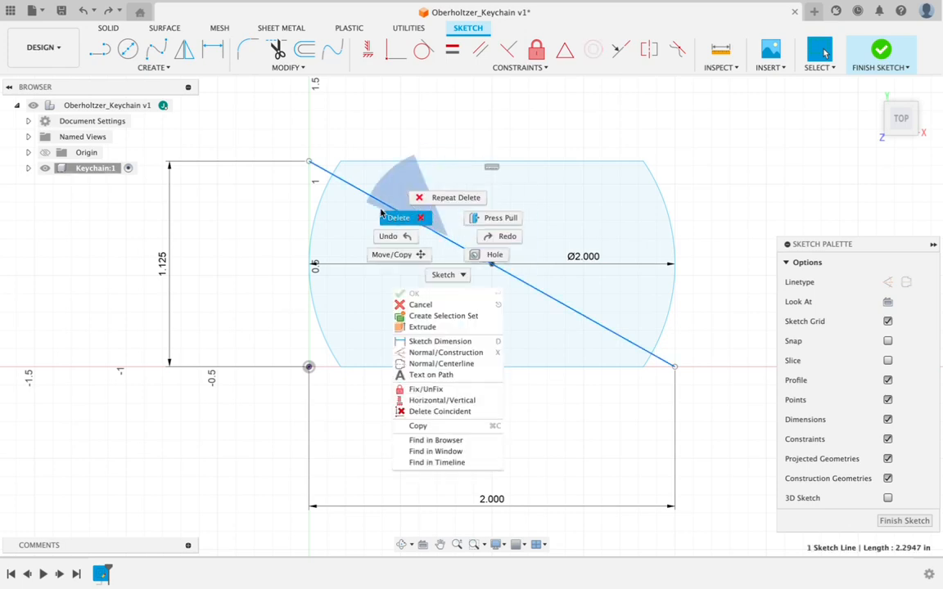
{"action": "mouse_move", "coordinate": [523, 242]}
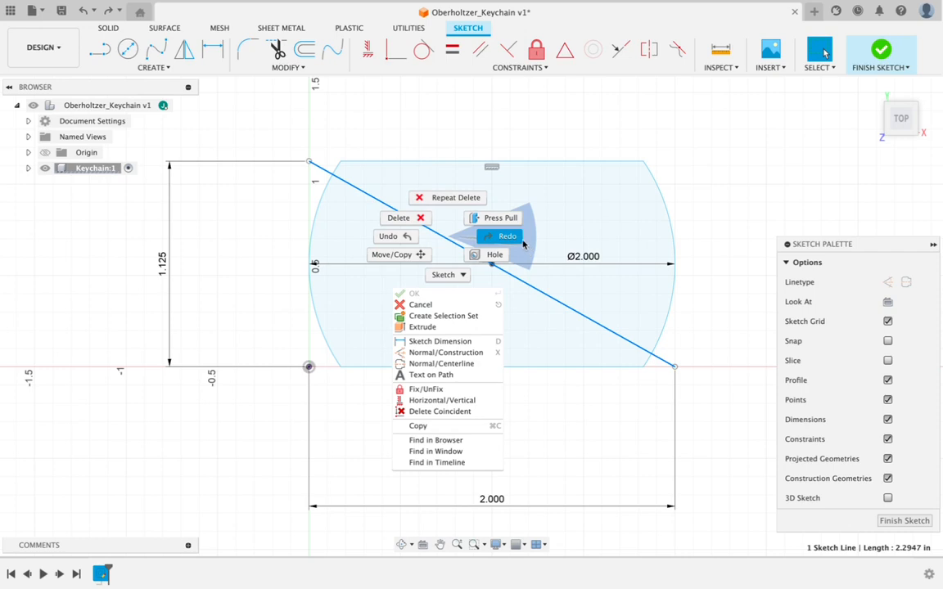
{"action": "left_click", "coordinate": [398, 217]}
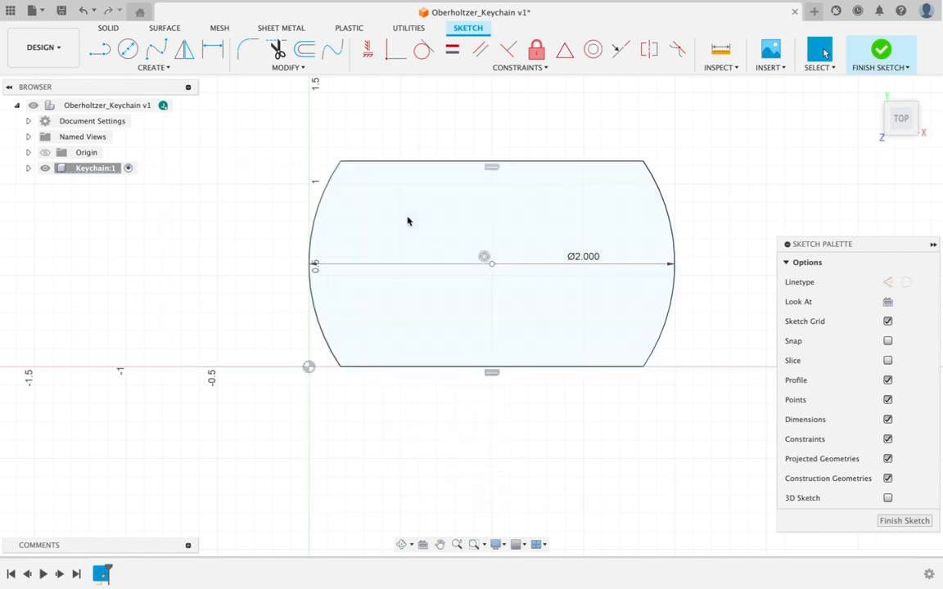
{"action": "mouse_move", "coordinate": [559, 249]}
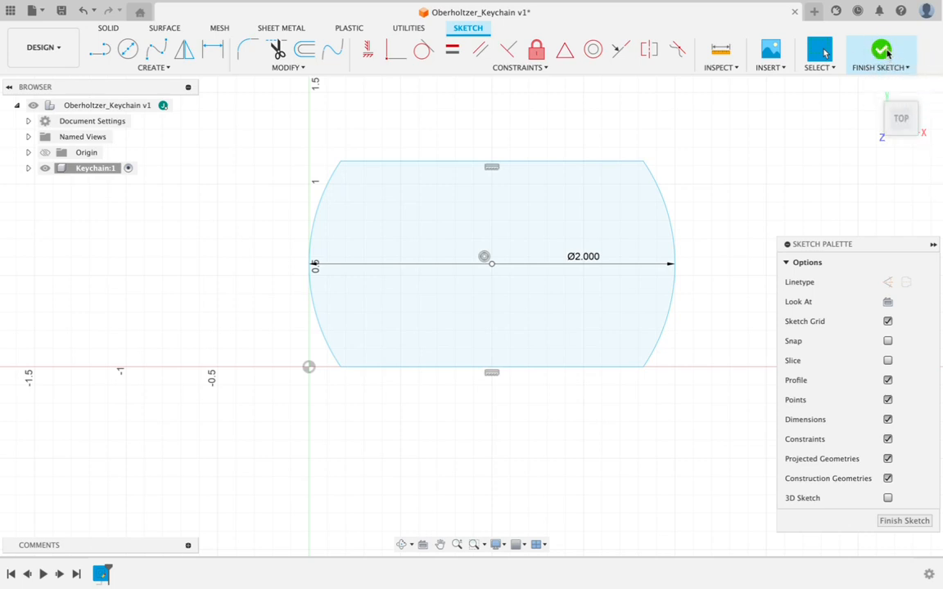
Finish the sketch, leaving the barrel-shaped outline as a closed profile
{"action": "left_click", "coordinate": [881, 51]}
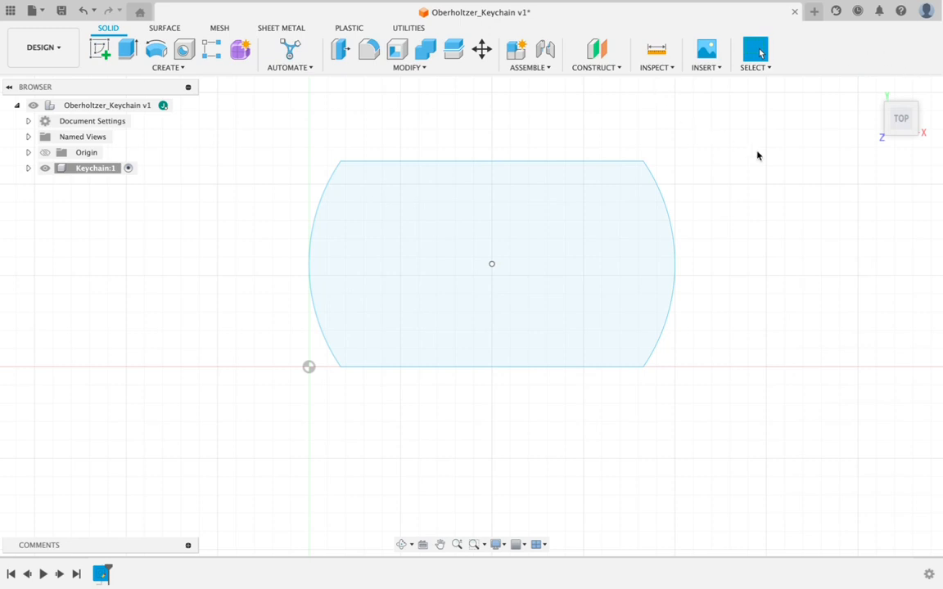
{"action": "mouse_move", "coordinate": [294, 167]}
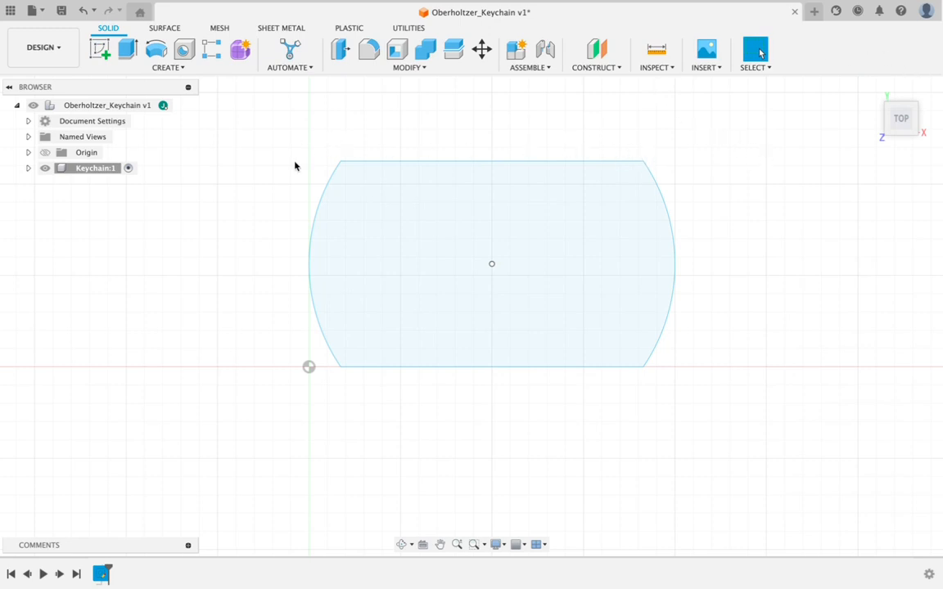
{"action": "mouse_move", "coordinate": [327, 373]}
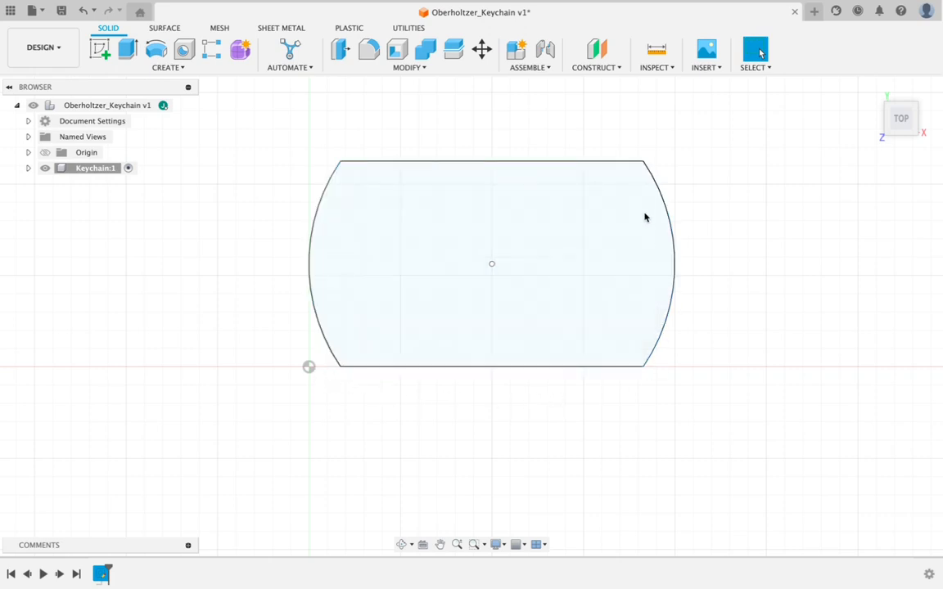
{"action": "mouse_move", "coordinate": [570, 316]}
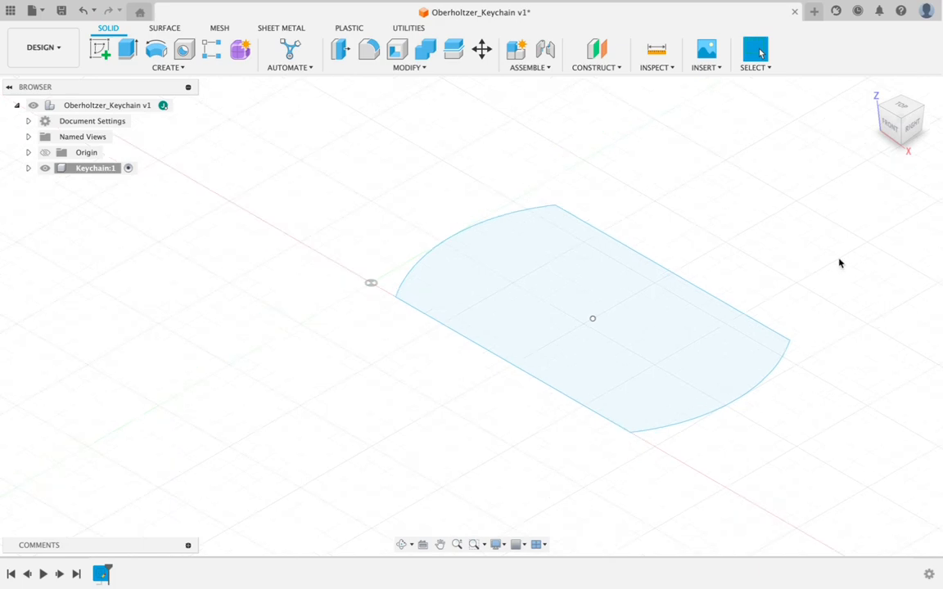
{"action": "mouse_move", "coordinate": [843, 261]}
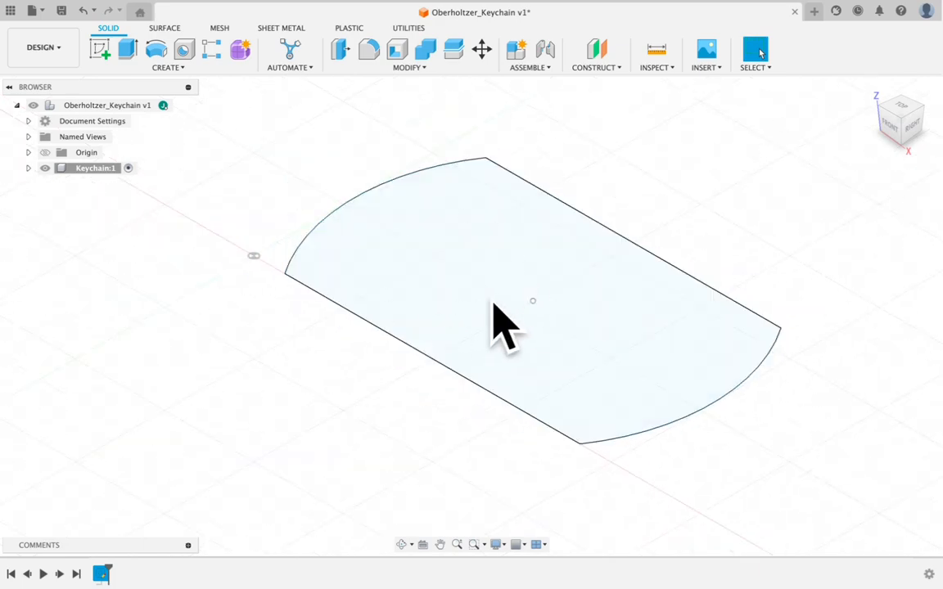
{"action": "mouse_move", "coordinate": [494, 301]}
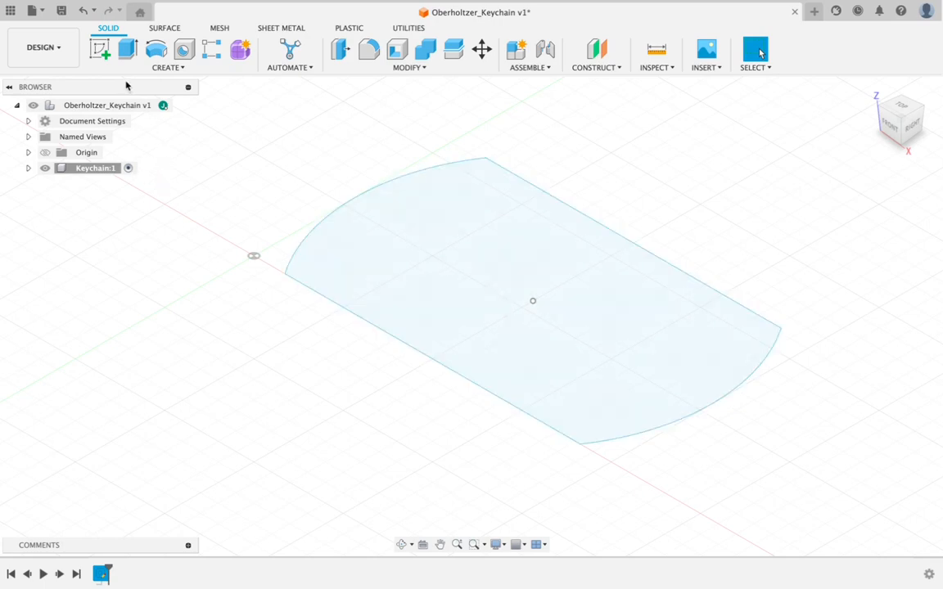
{"action": "mouse_move", "coordinate": [127, 49]}
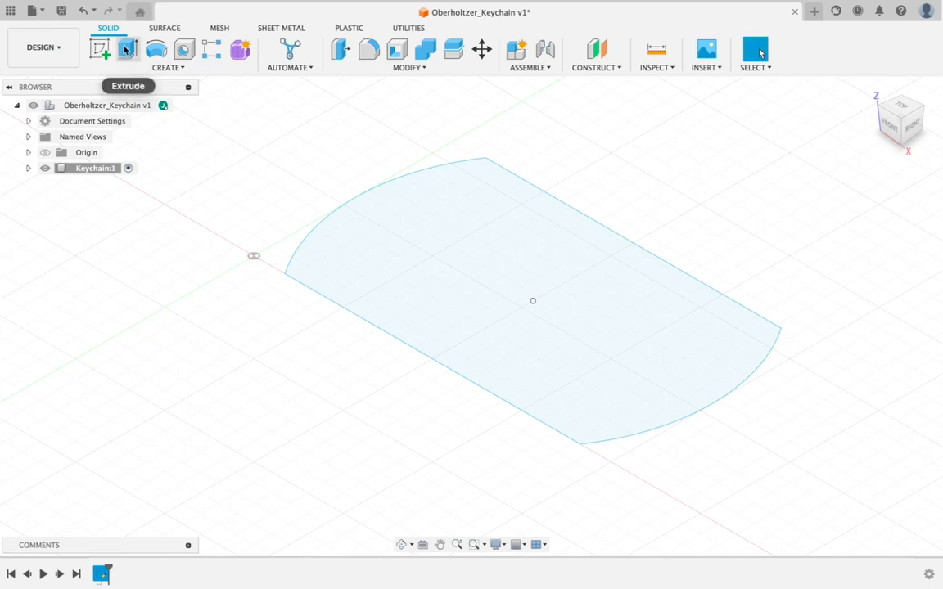
{"action": "mouse_move", "coordinate": [127, 49]}
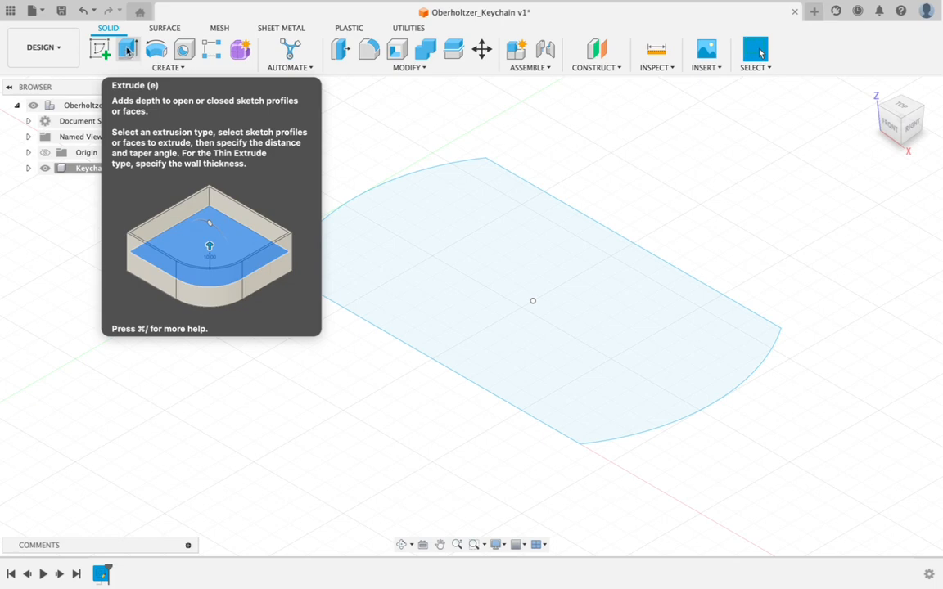
Extrude the rounded-end profile into a new solid body 0.1 in thick
{"action": "left_click", "coordinate": [127, 49]}
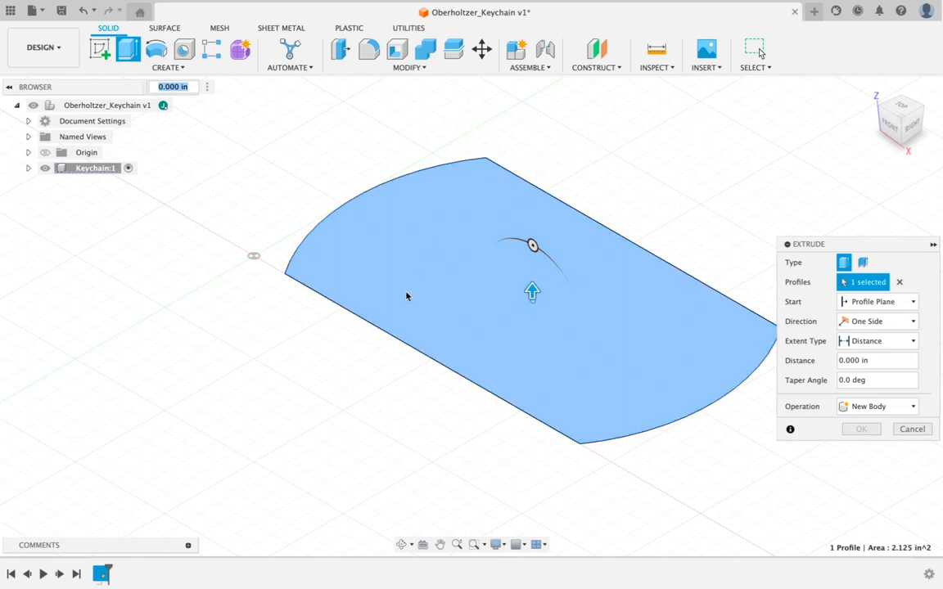
{"action": "mouse_move", "coordinate": [638, 303]}
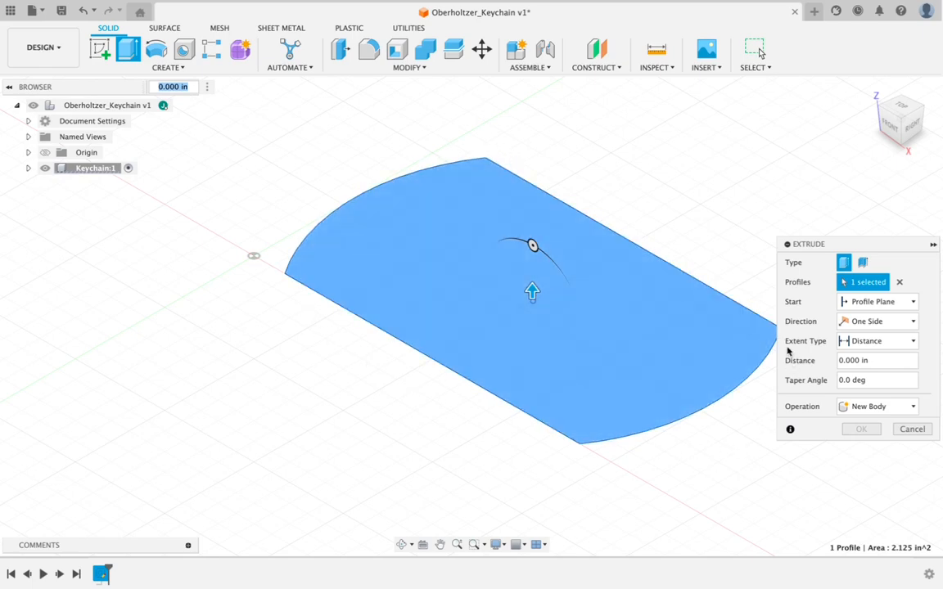
{"action": "mouse_move", "coordinate": [632, 141]}
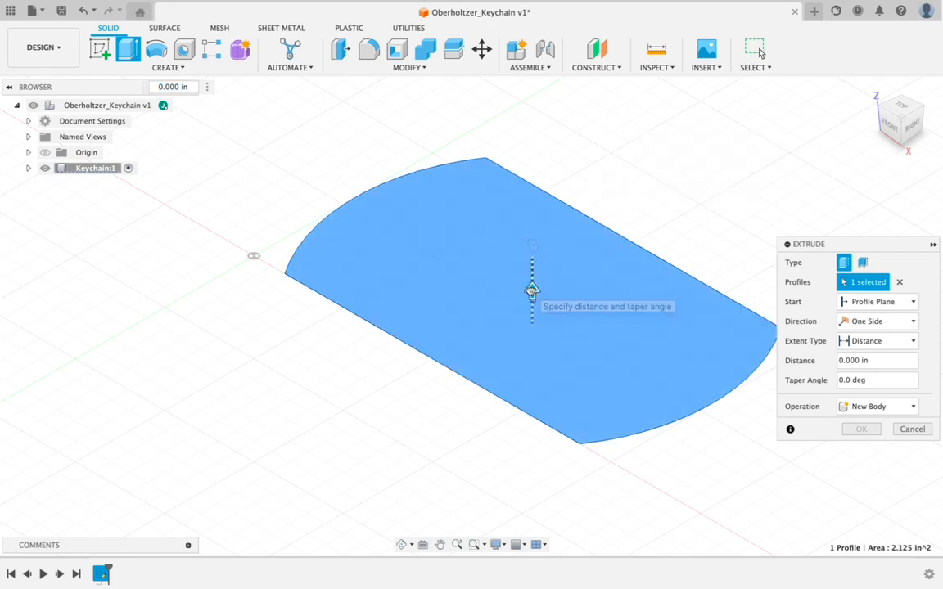
{"action": "left_click_drag", "start_coordinate": [533, 291], "coordinate": [534, 223]}
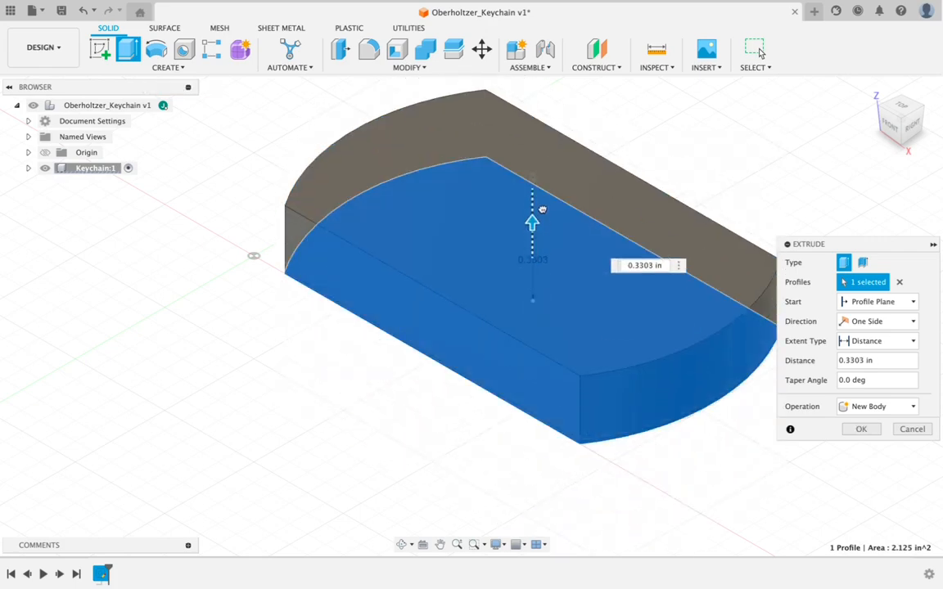
{"action": "left_click_drag", "start_coordinate": [532, 223], "coordinate": [532, 242]}
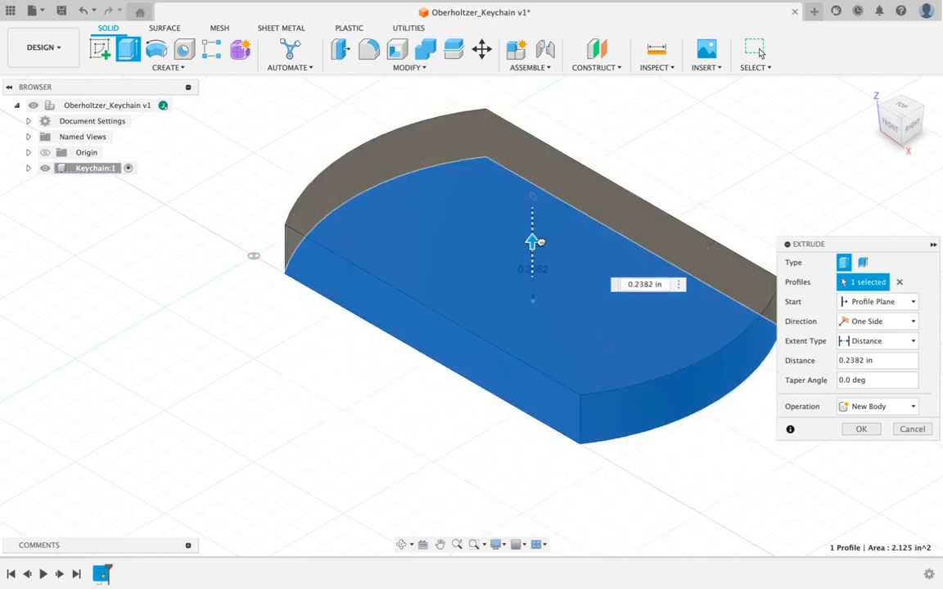
{"action": "left_click_drag", "start_coordinate": [532, 242], "coordinate": [532, 264]}
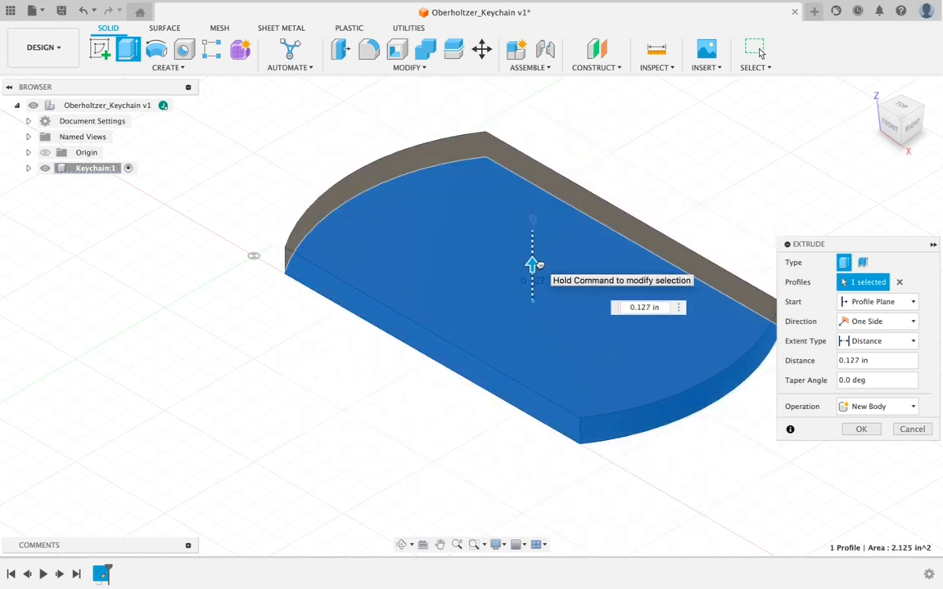
{"action": "left_click_drag", "start_coordinate": [532, 264], "coordinate": [532, 252]}
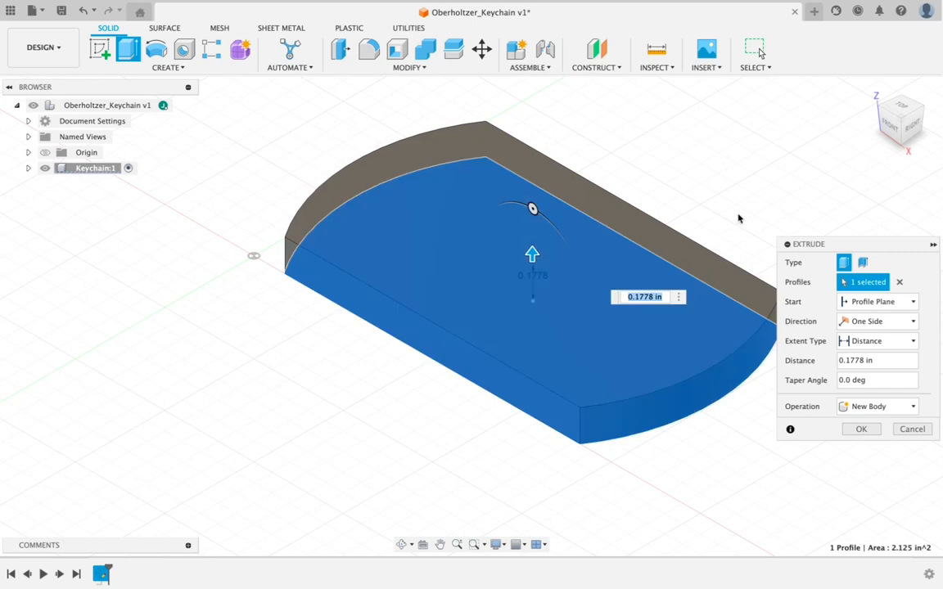
{"action": "left_click", "coordinate": [645, 297]}
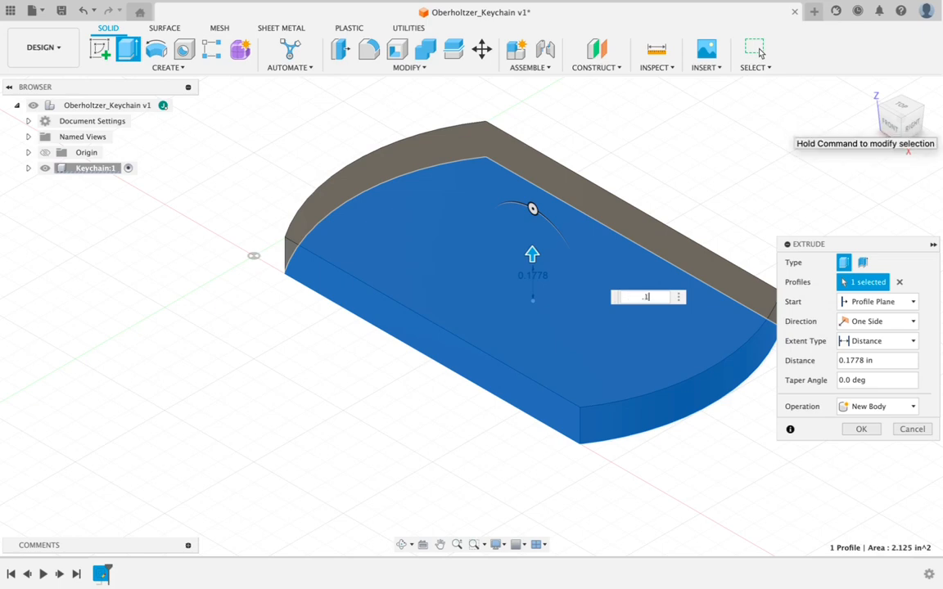
{"action": "type", "text": "0.1"}
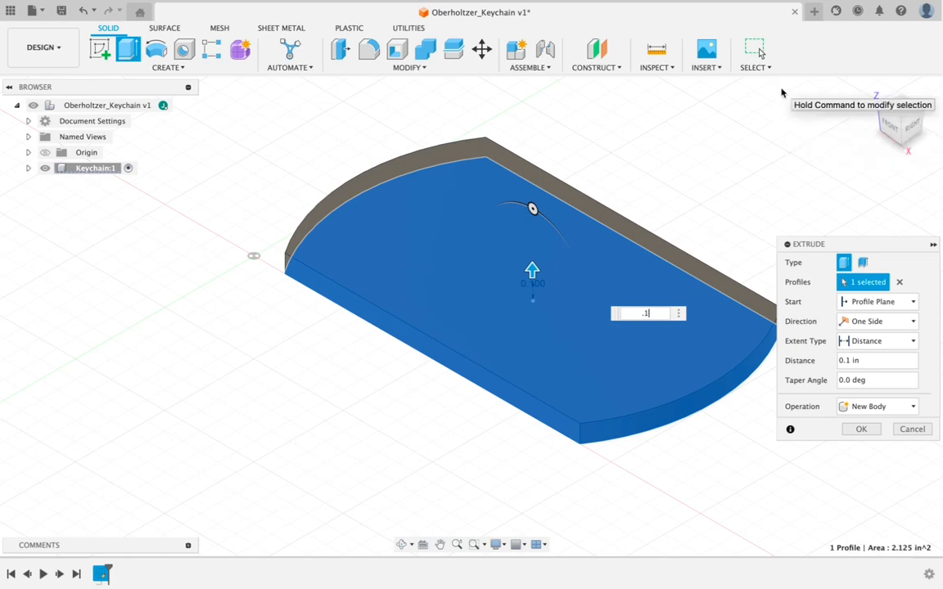
{"action": "left_click", "coordinate": [861, 429]}
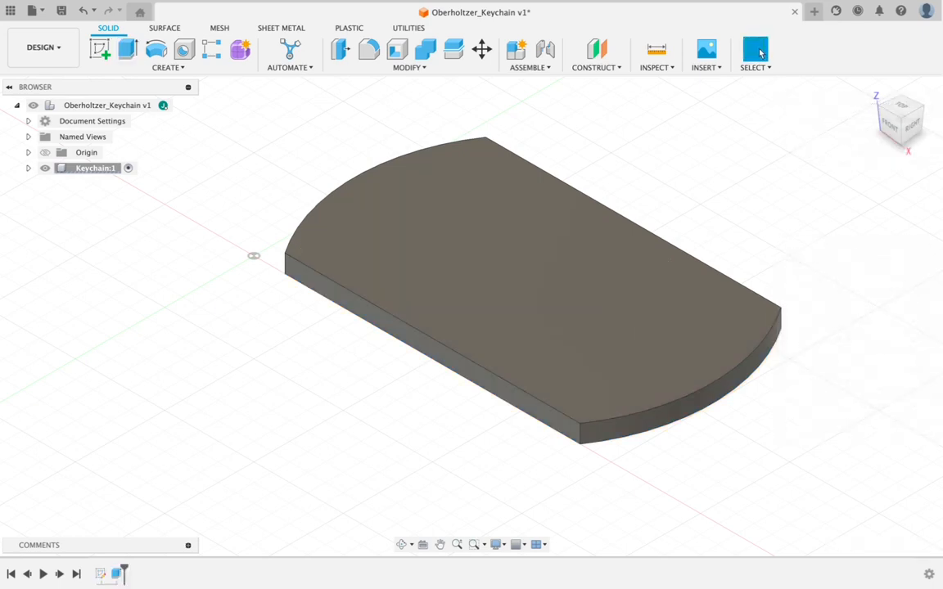